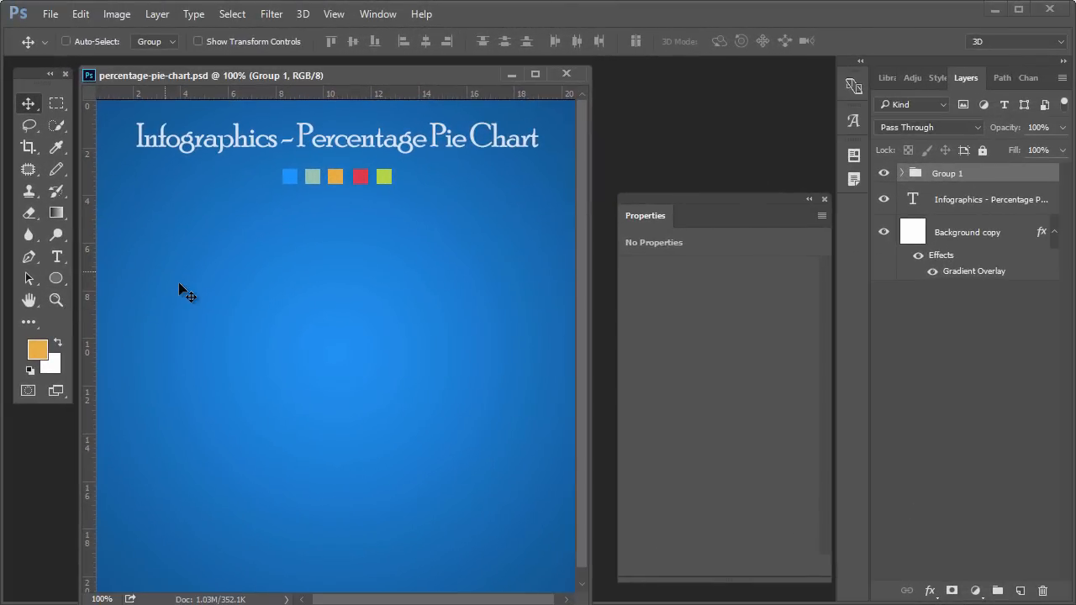
Draw a large white circle below the colour squares with the Ellipse tool.
click(56, 279)
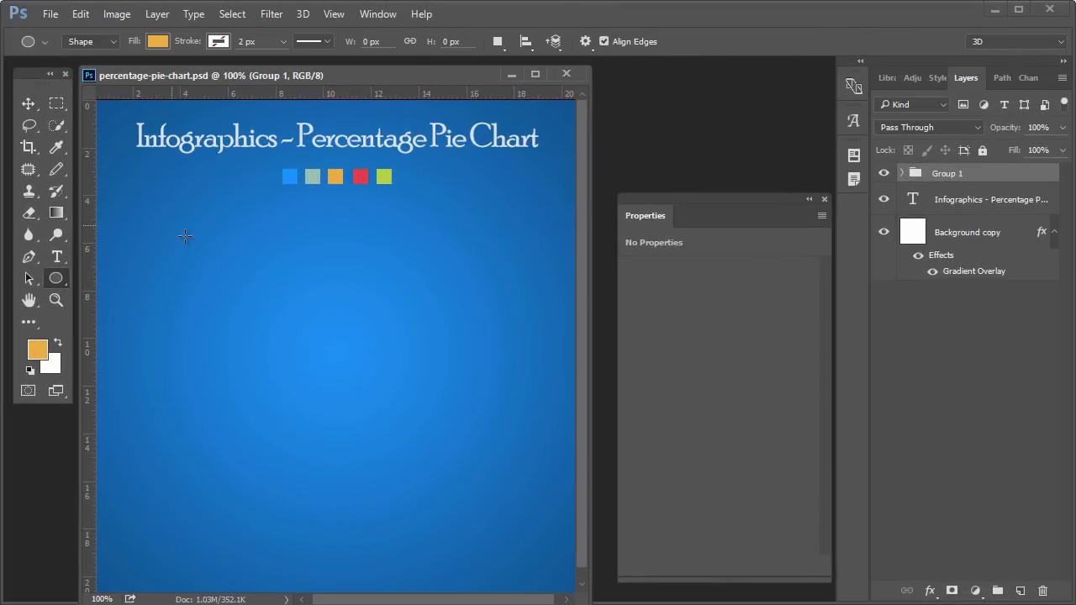
drag(185, 235, 461, 513)
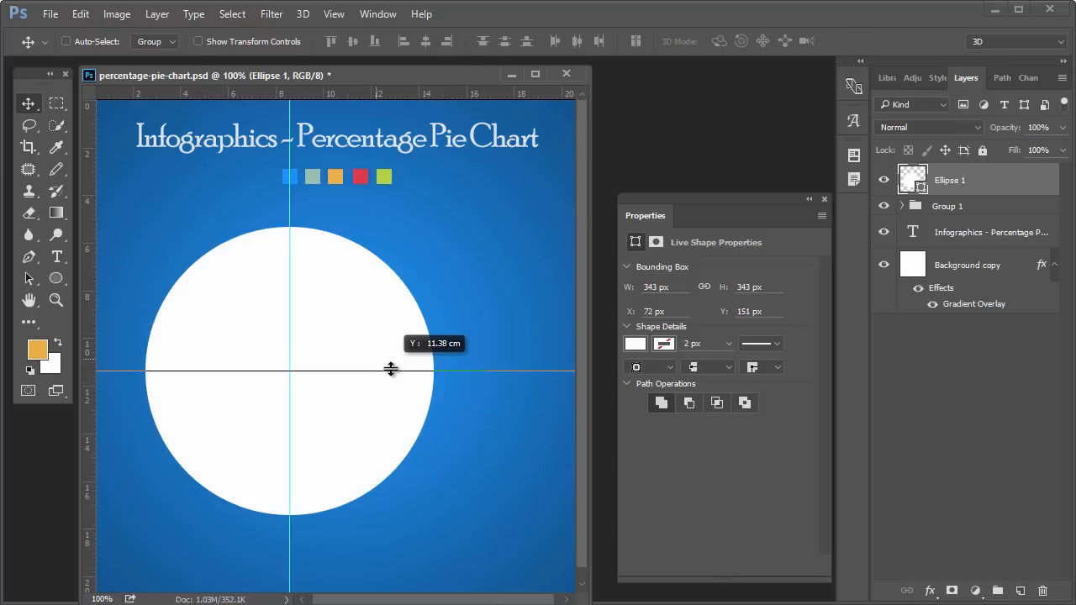
mouse_move(380, 375)
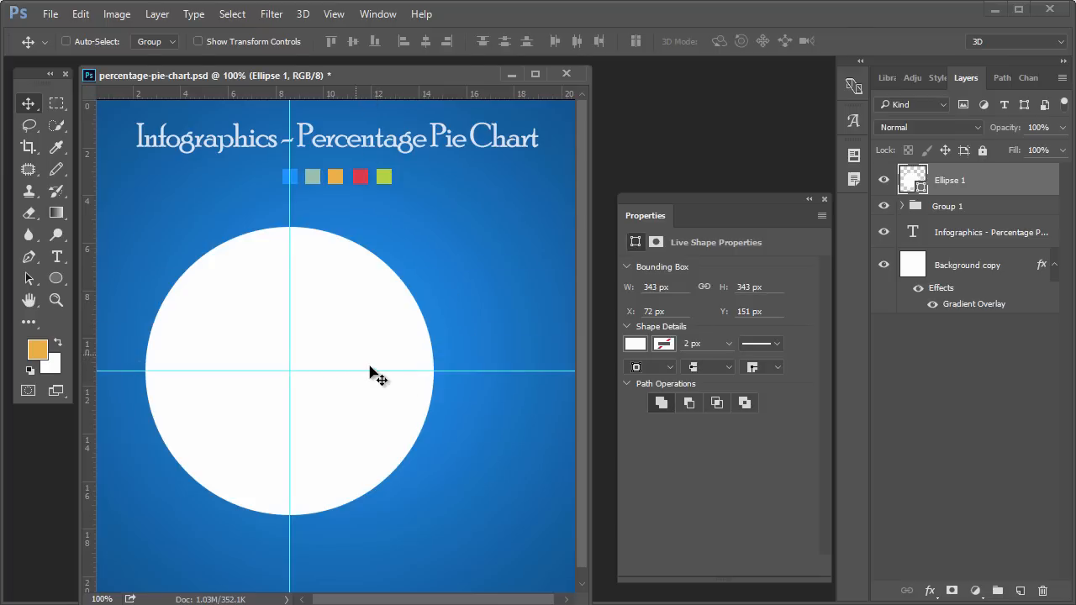
mouse_move(318, 162)
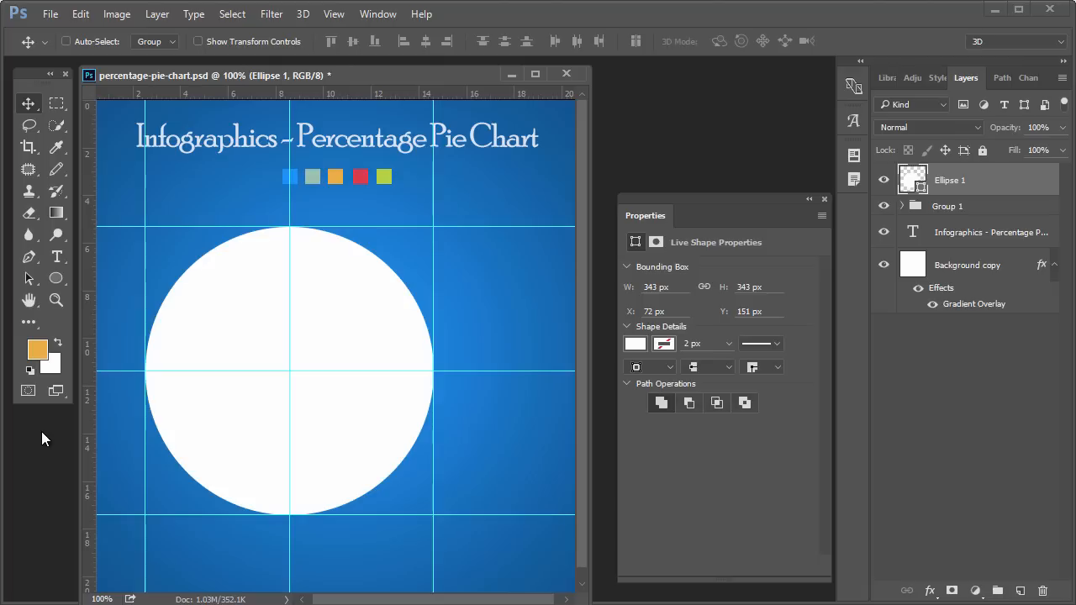
mouse_move(71, 297)
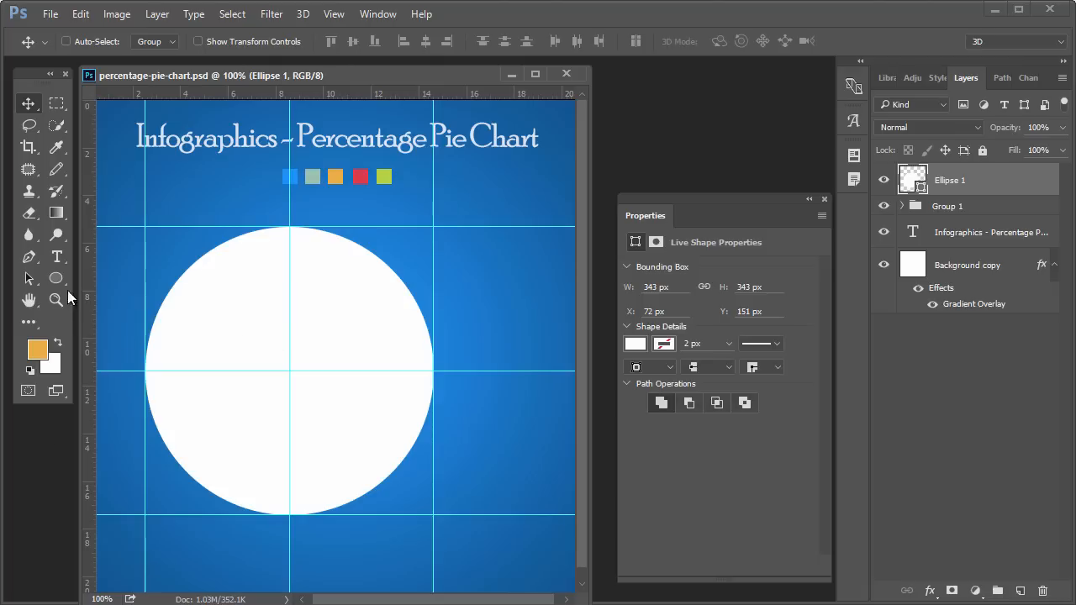
Subtract a smaller centred inner circle so the white disc becomes a ring, then refine its anchor points.
click(57, 279)
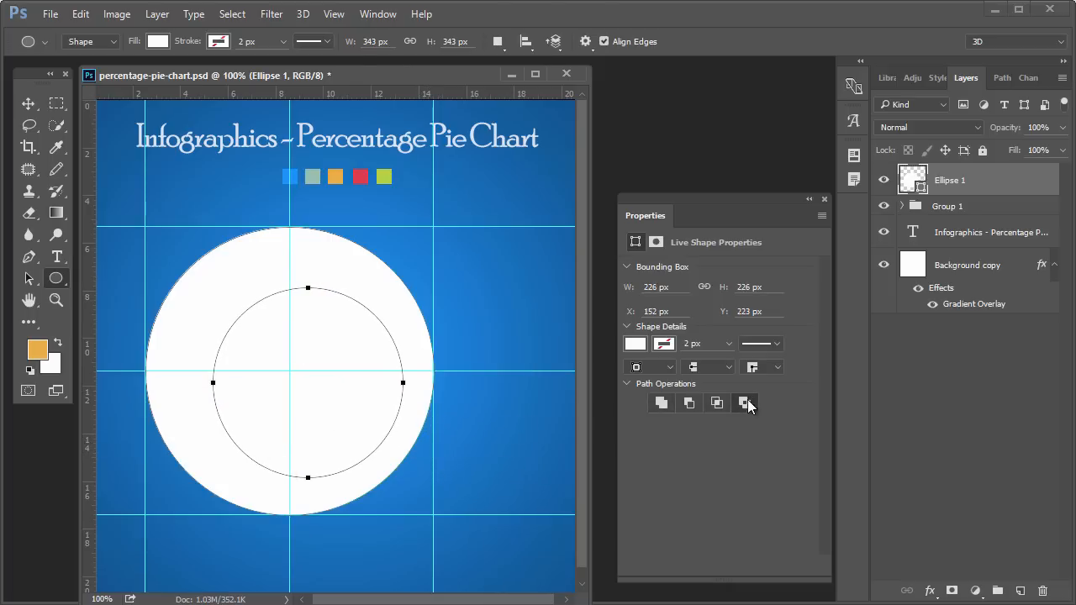
click(745, 404)
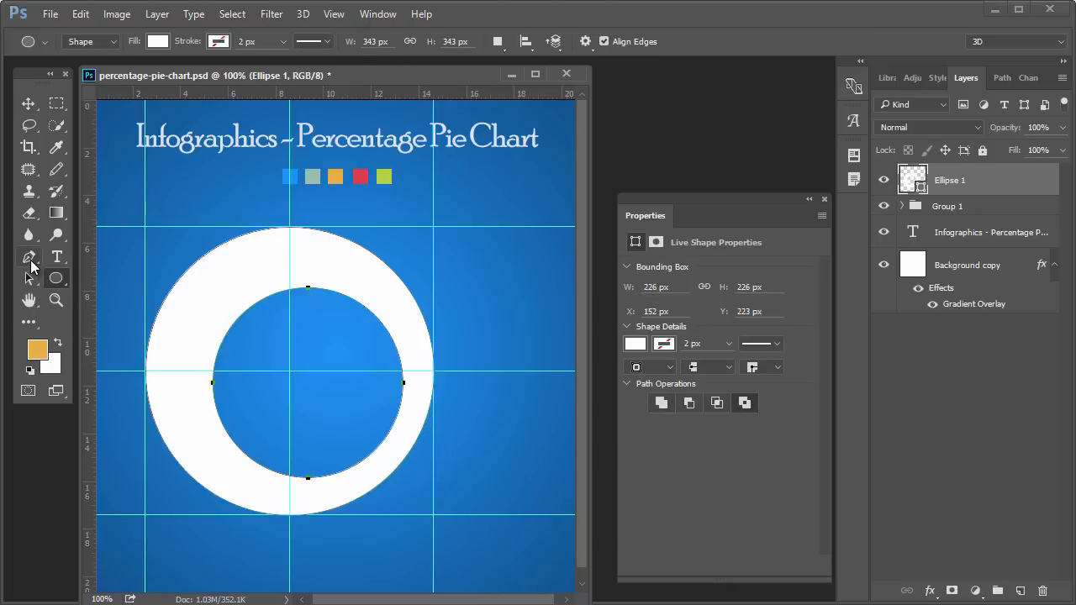
click(26, 255)
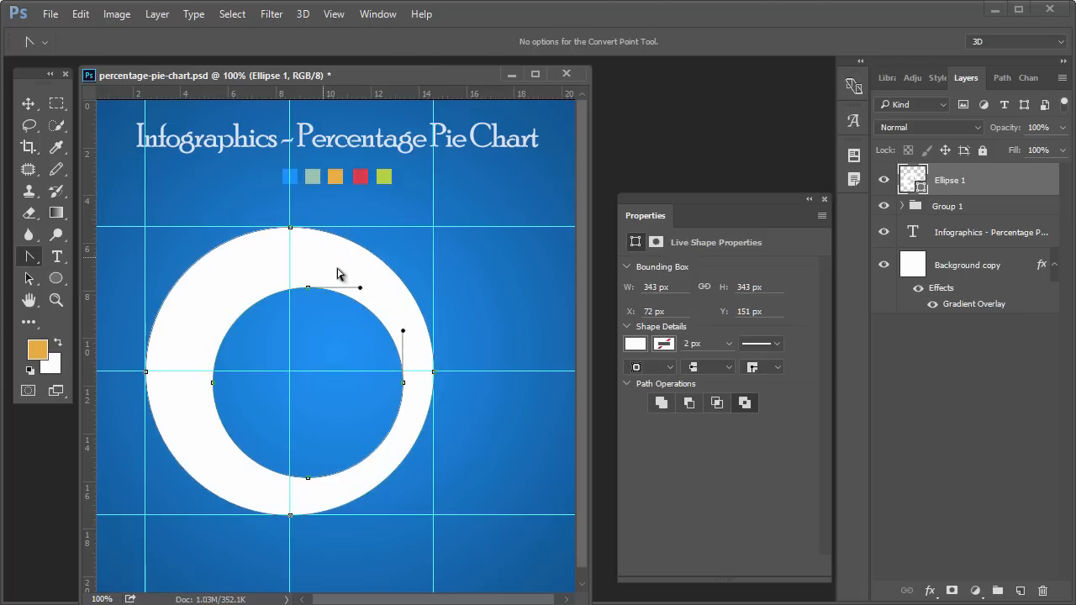
mouse_move(110, 142)
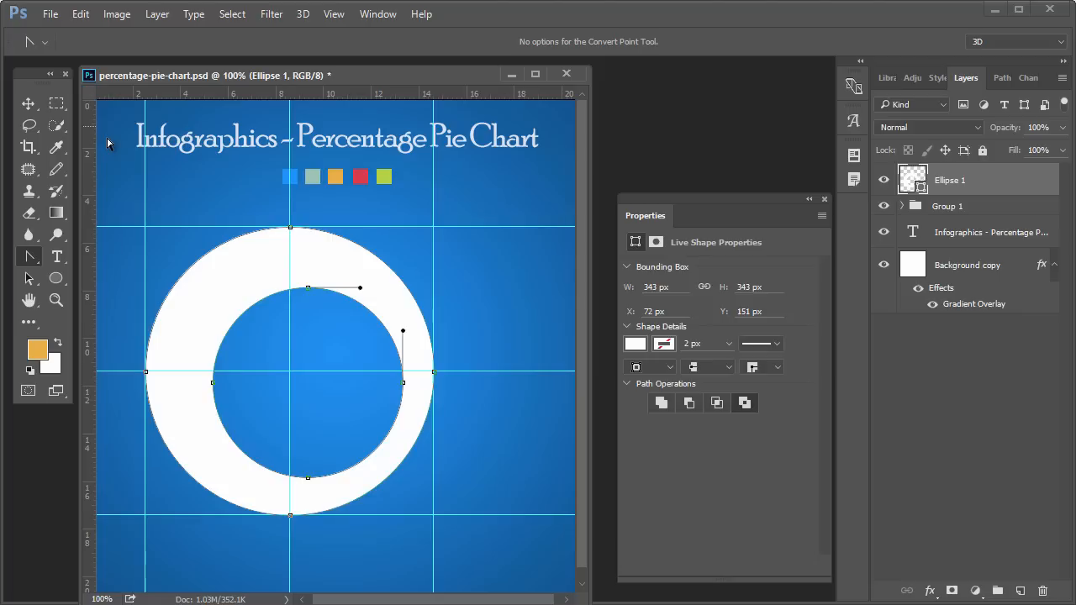
mouse_move(453, 162)
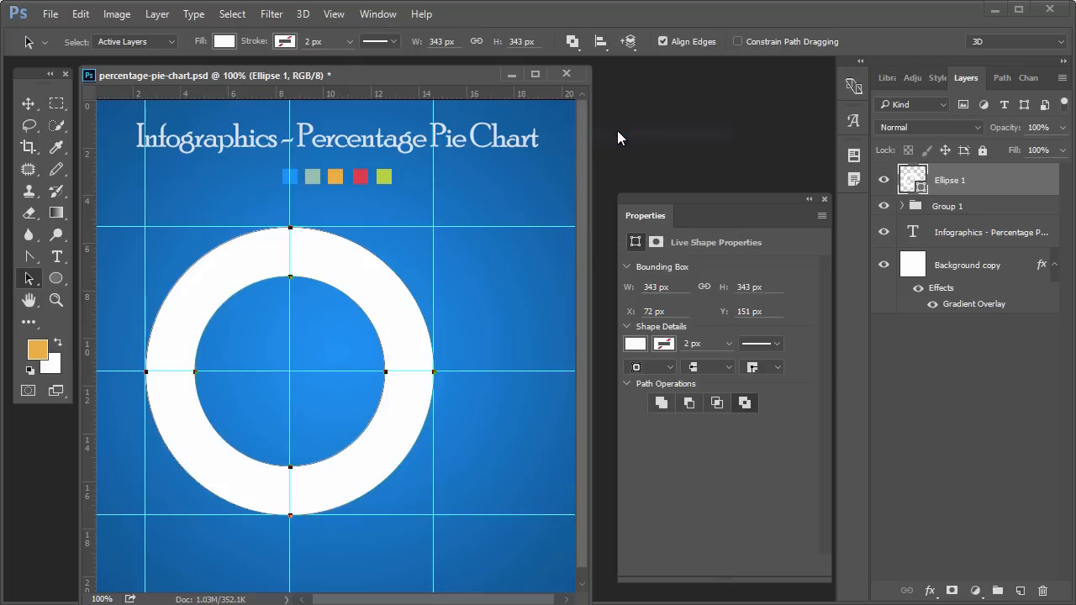
Apply a soft dark Drop Shadow to the ring and separate it onto its own layer.
key(ctrl+t)
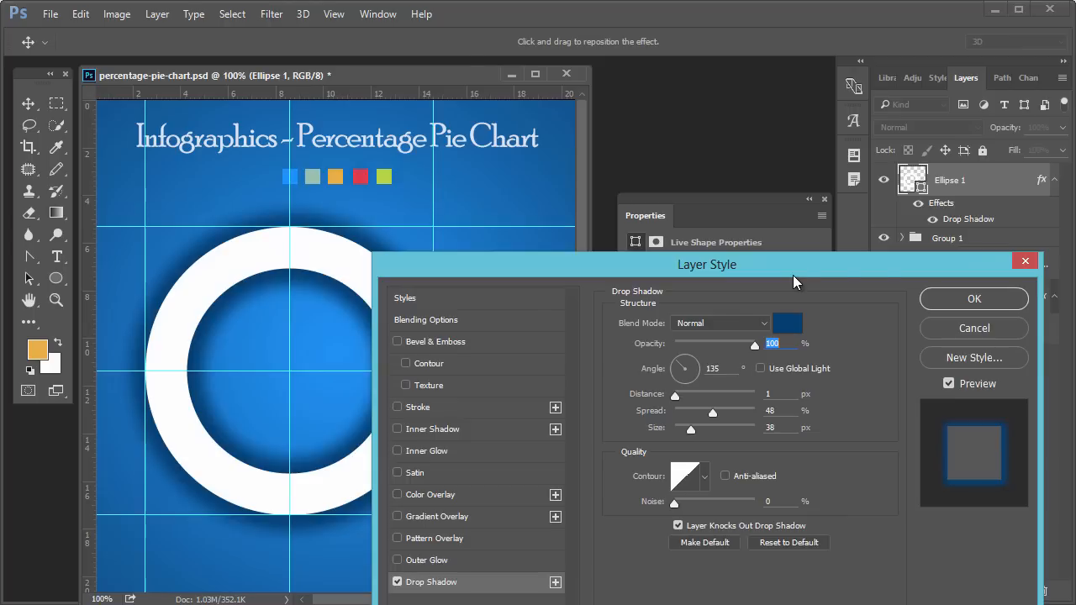
click(974, 300)
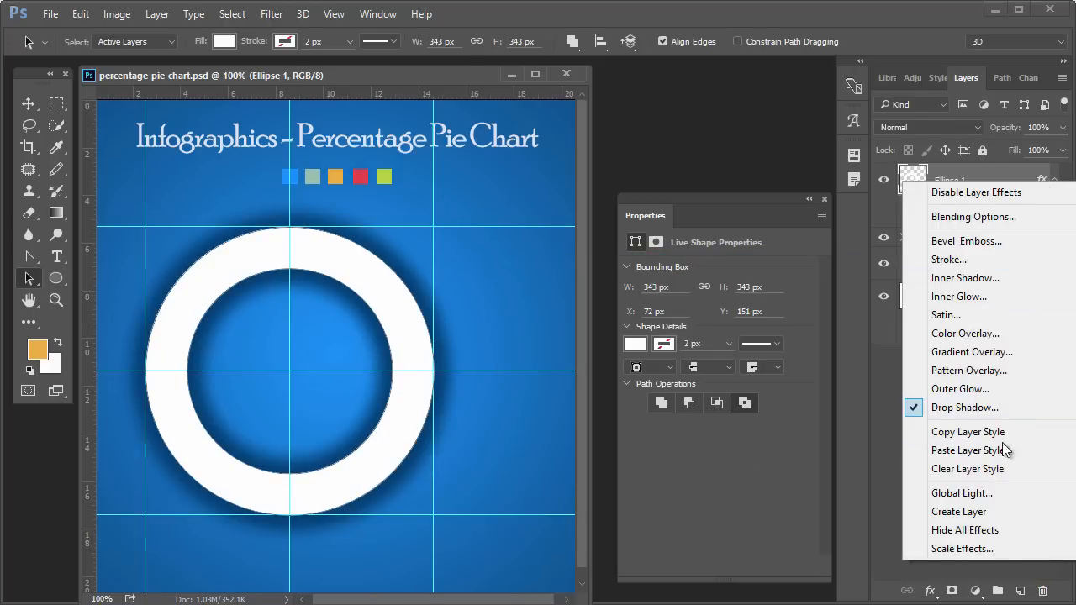
mouse_move(958, 511)
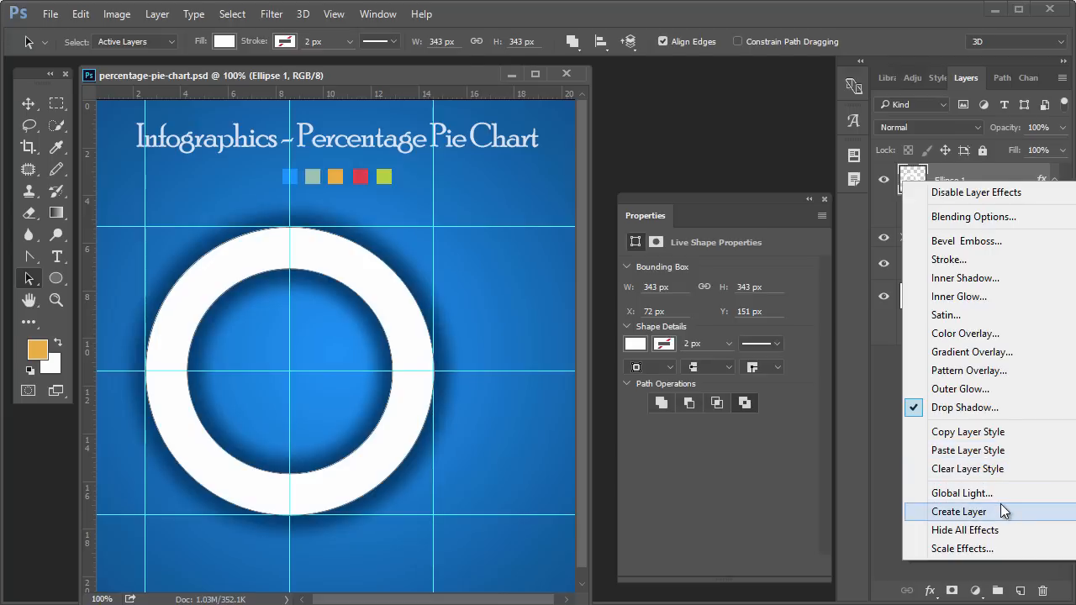
click(959, 511)
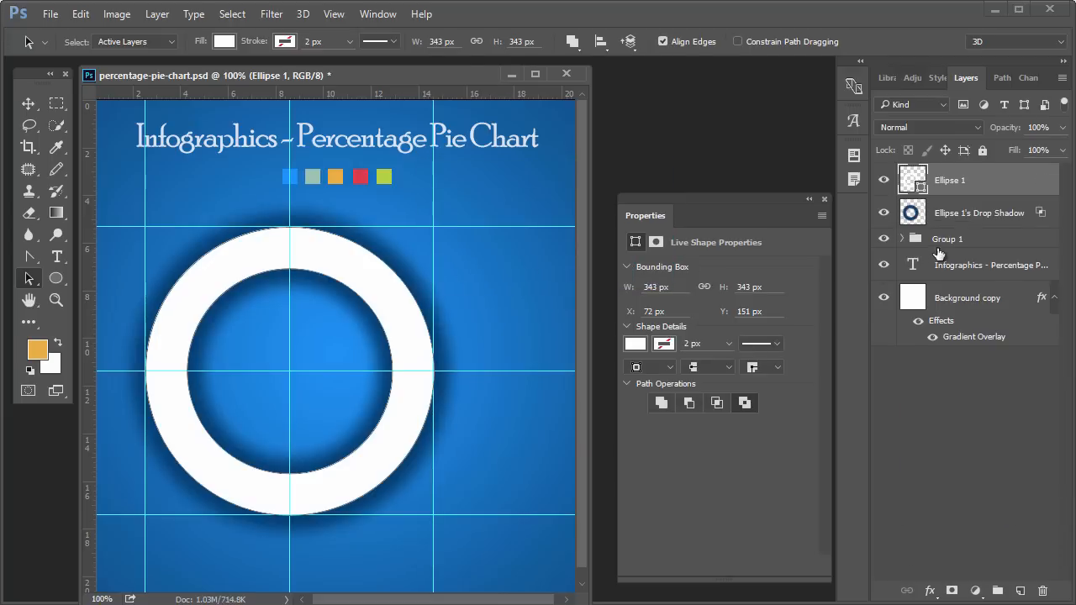
click(979, 212)
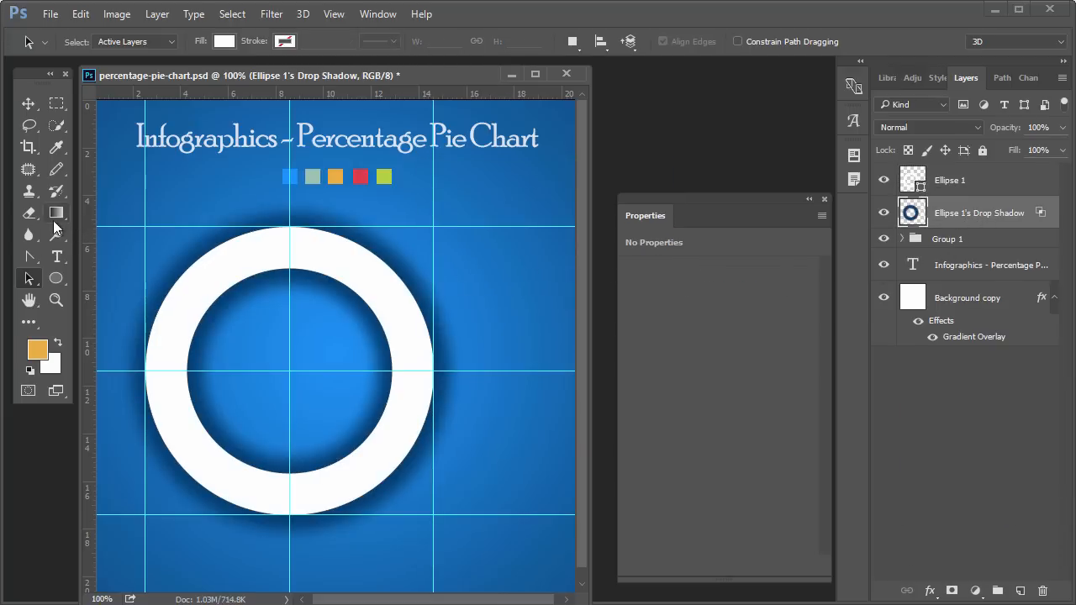
Erase the shadow around the ring's outer edge so it shows only inside the hole.
click(28, 212)
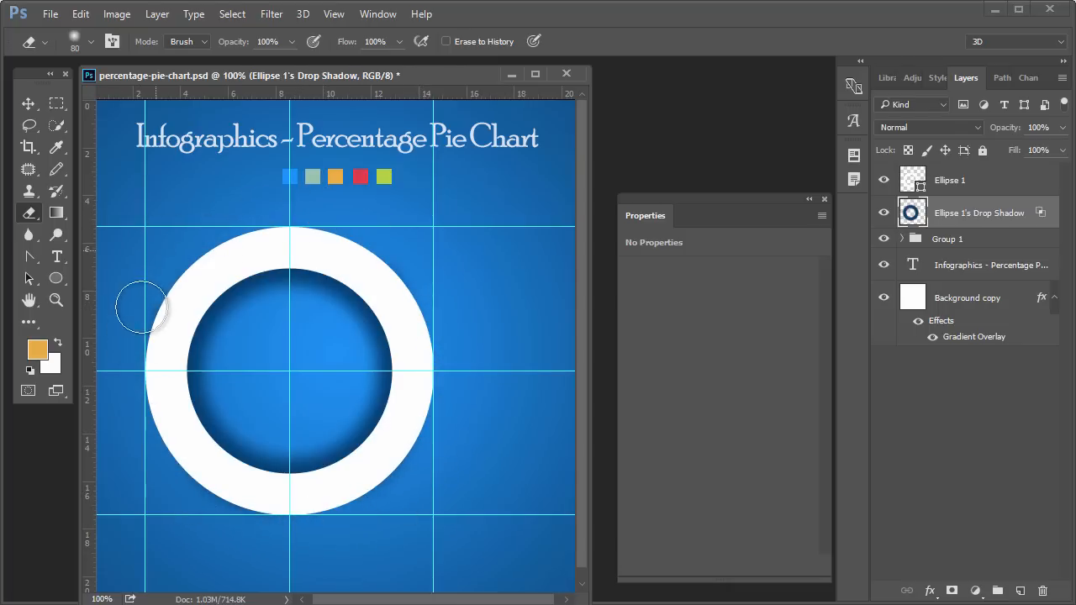
drag(143, 306, 364, 523)
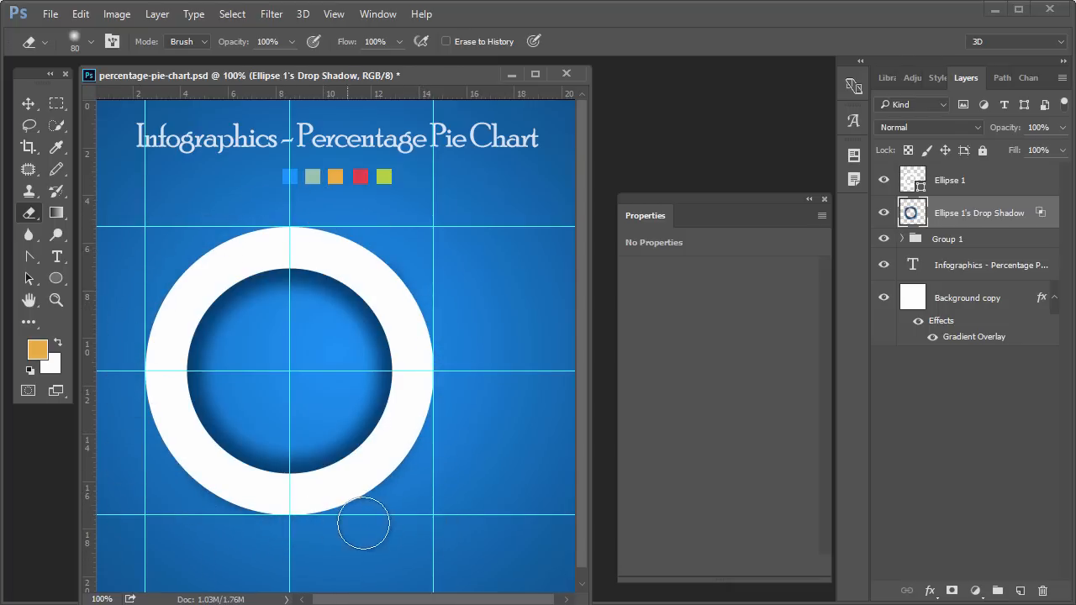
click(56, 102)
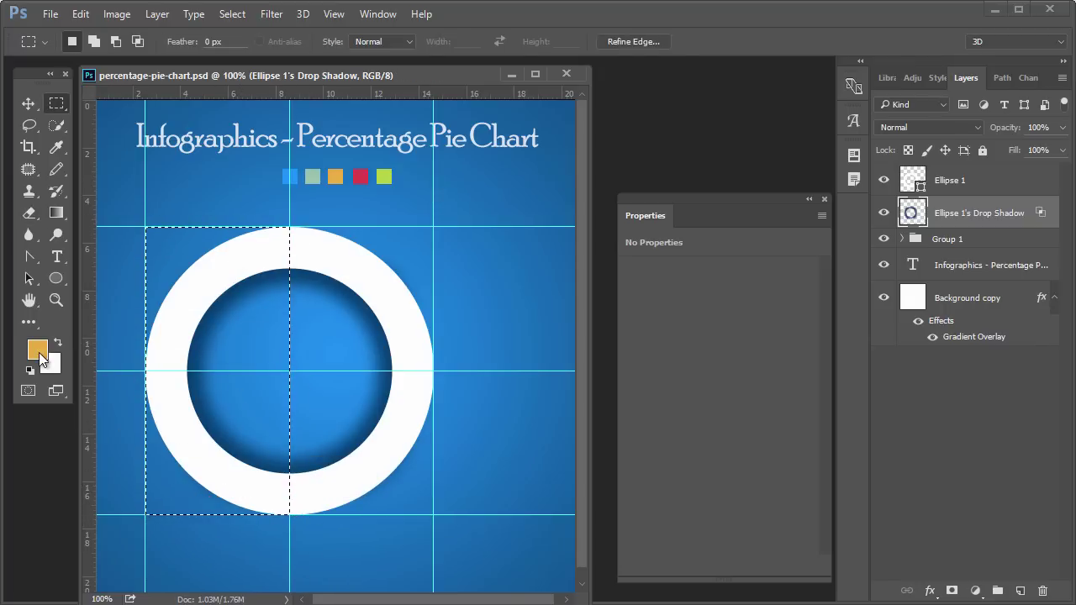
Set the foreground colour to the orange sampled from the legend square.
click(37, 352)
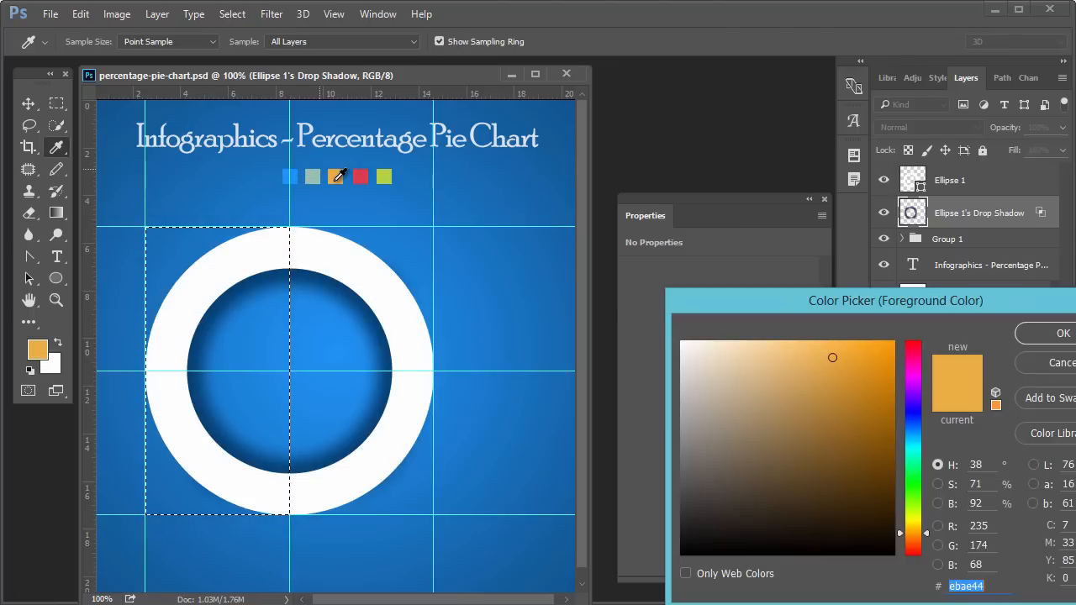
click(1063, 333)
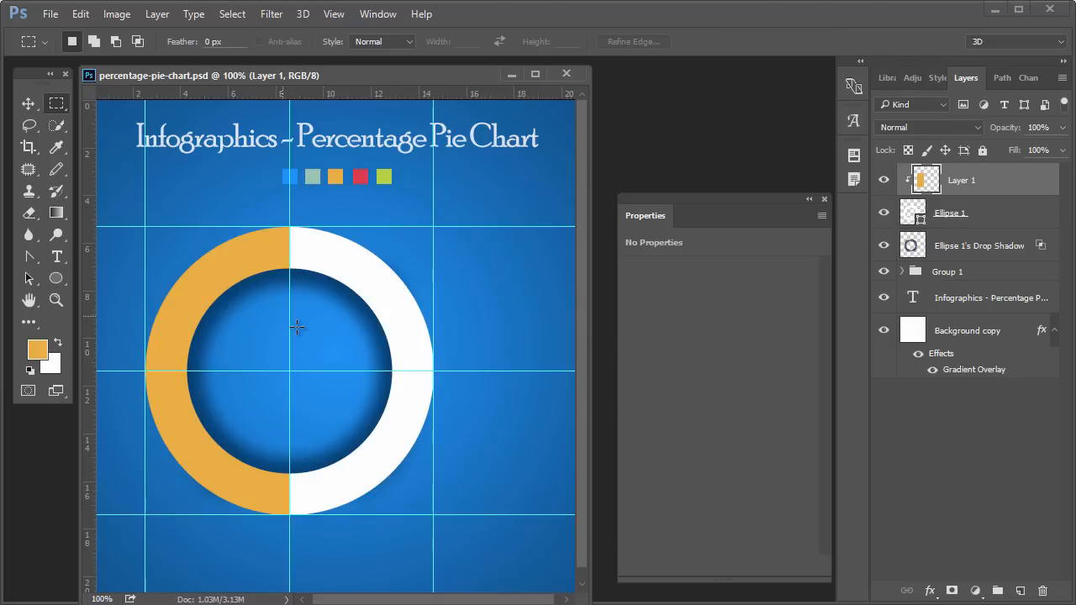
Outline a wedge with the Pen tool on a new layer and fill the path with red.
click(27, 255)
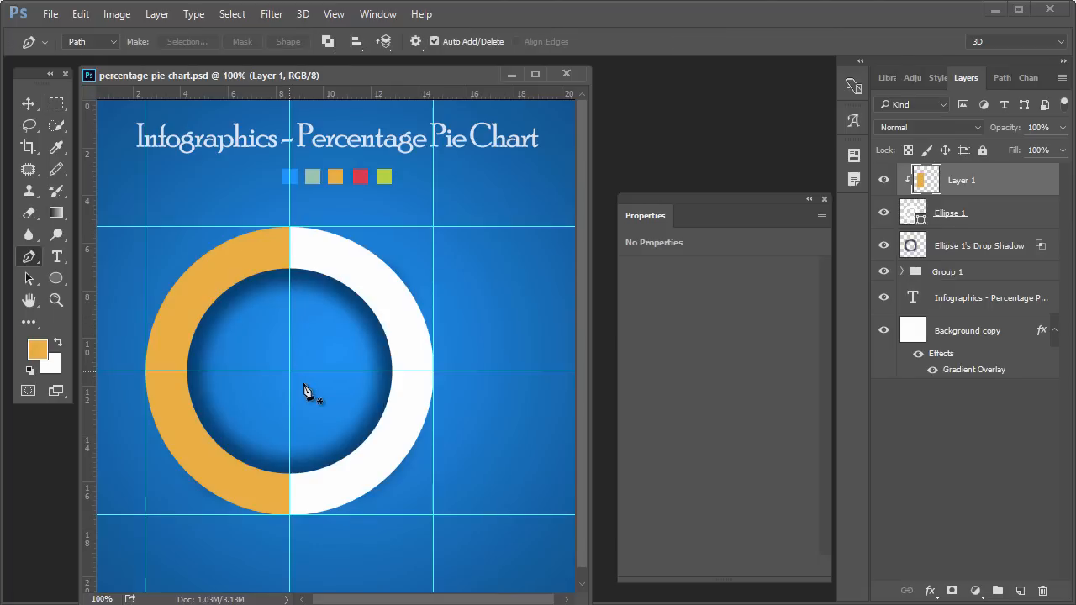
mouse_move(434, 306)
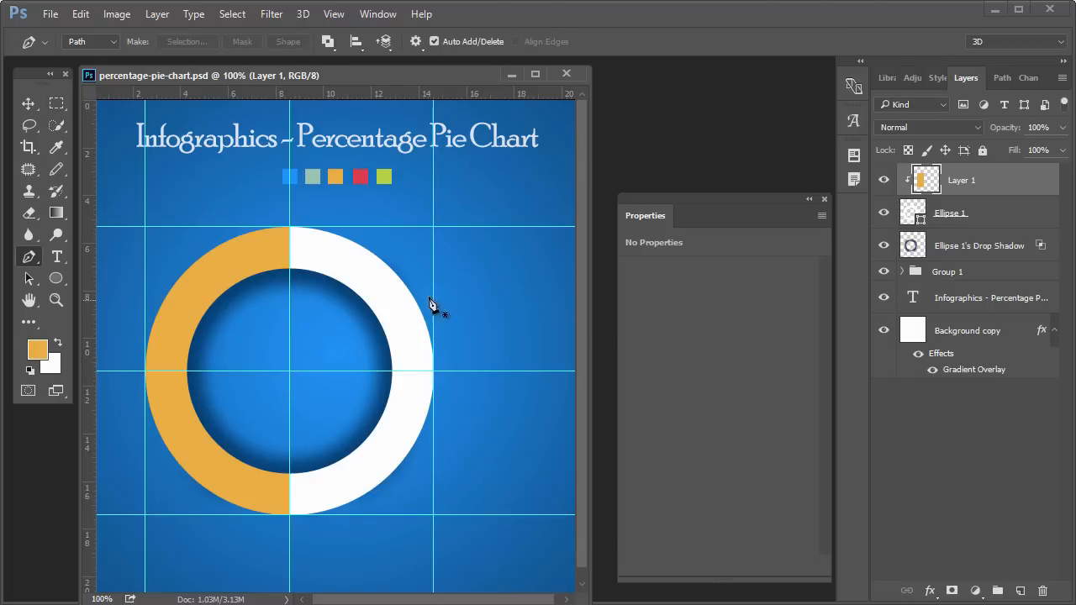
mouse_move(437, 236)
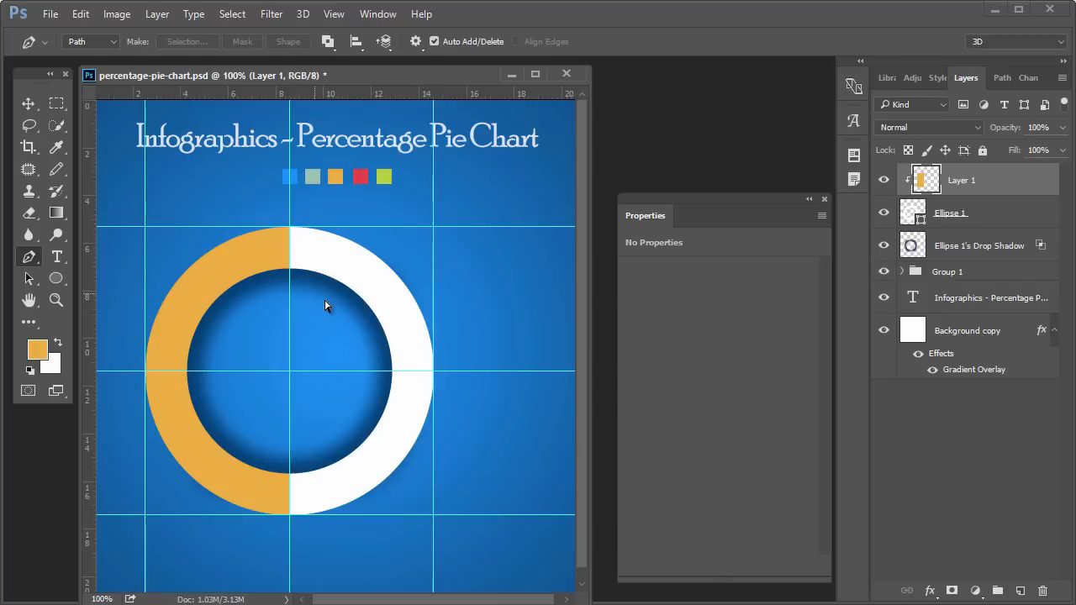
click(1020, 590)
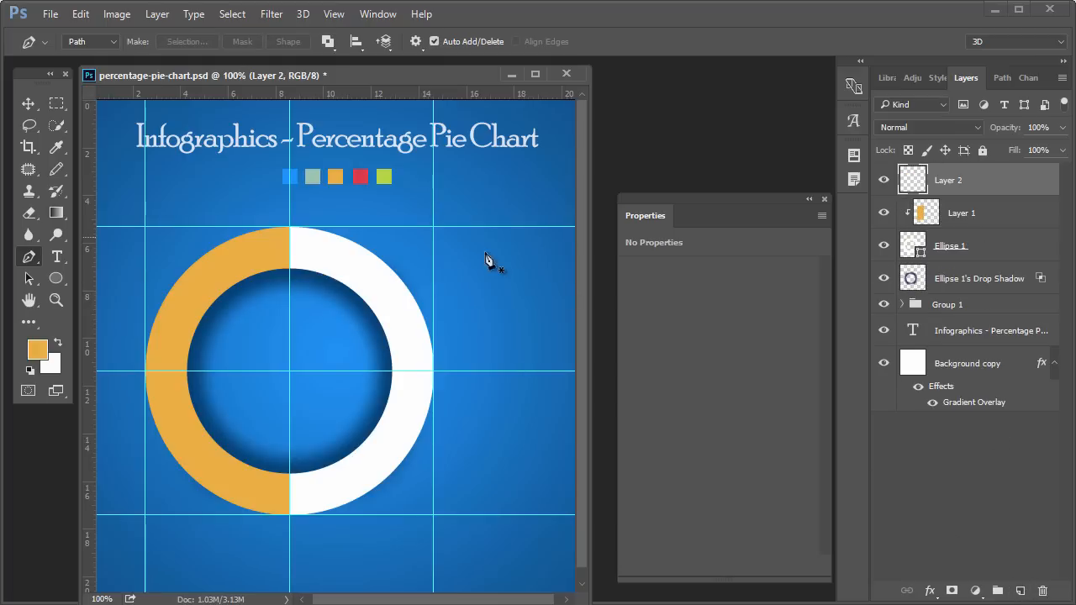
mouse_move(436, 235)
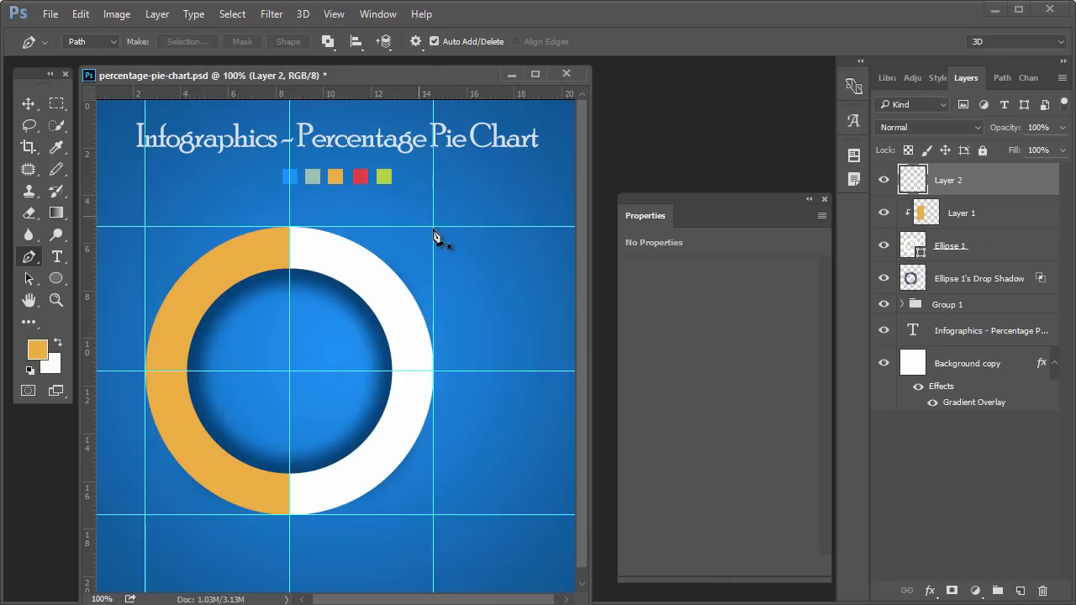
mouse_move(351, 328)
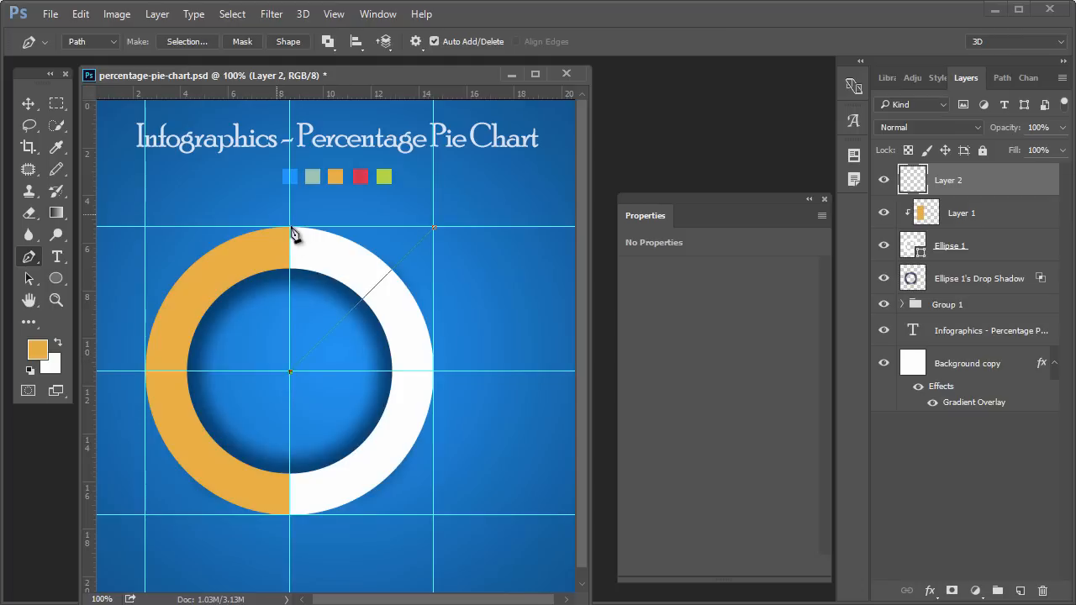
mouse_move(434, 234)
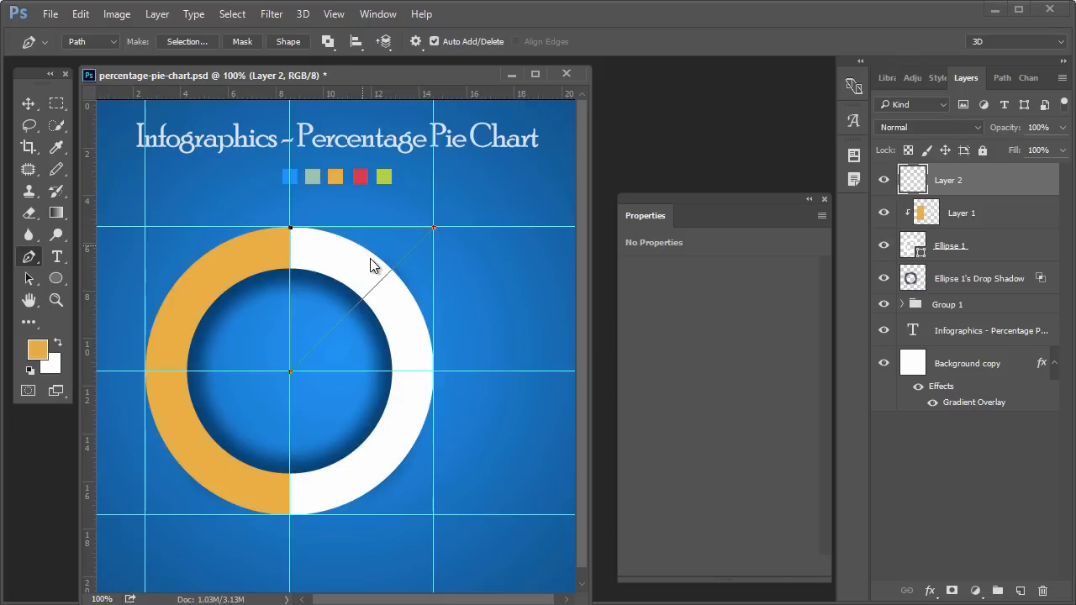
right_click(374, 266)
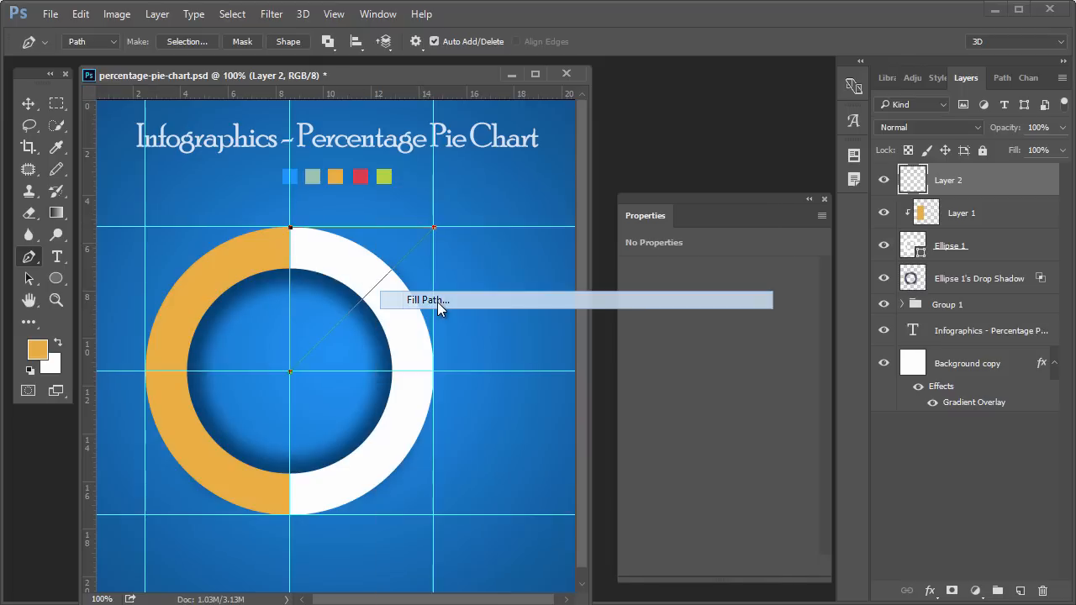
click(427, 299)
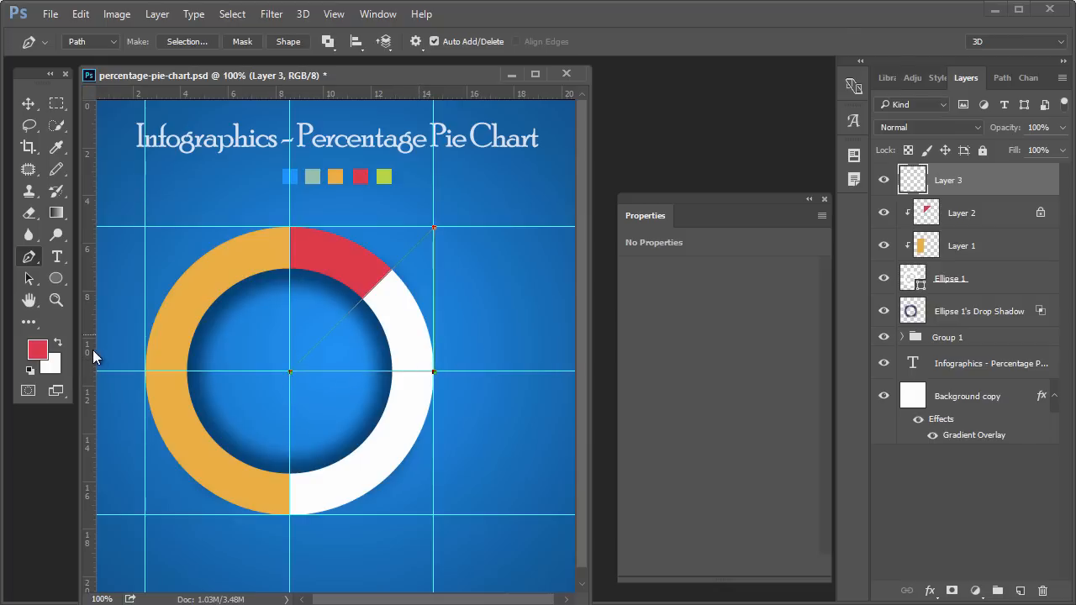
Fill the next wedge path with green for the segment after the red one.
click(37, 350)
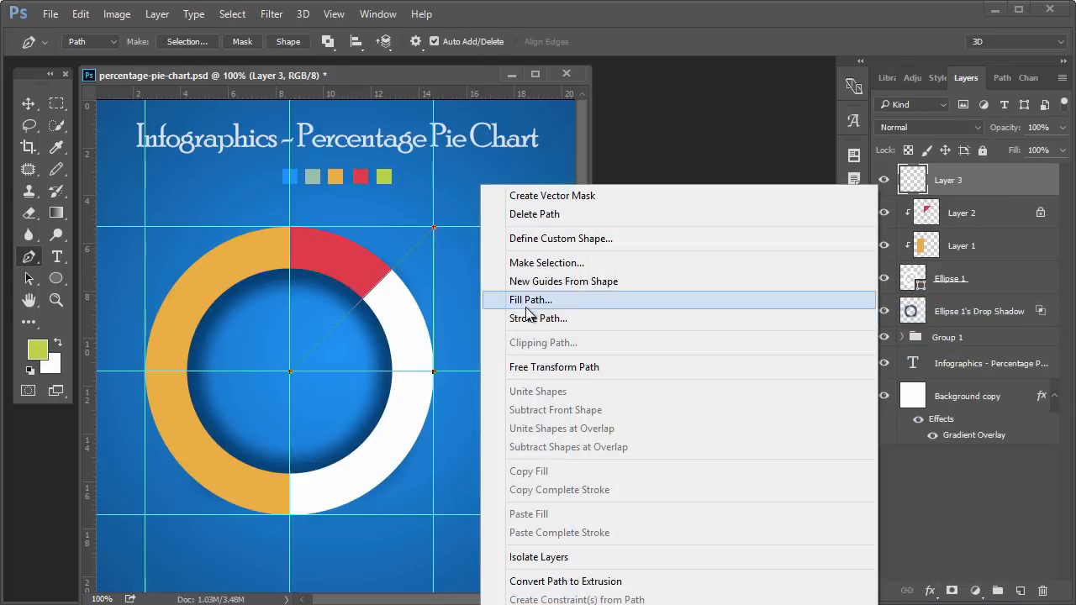
click(529, 299)
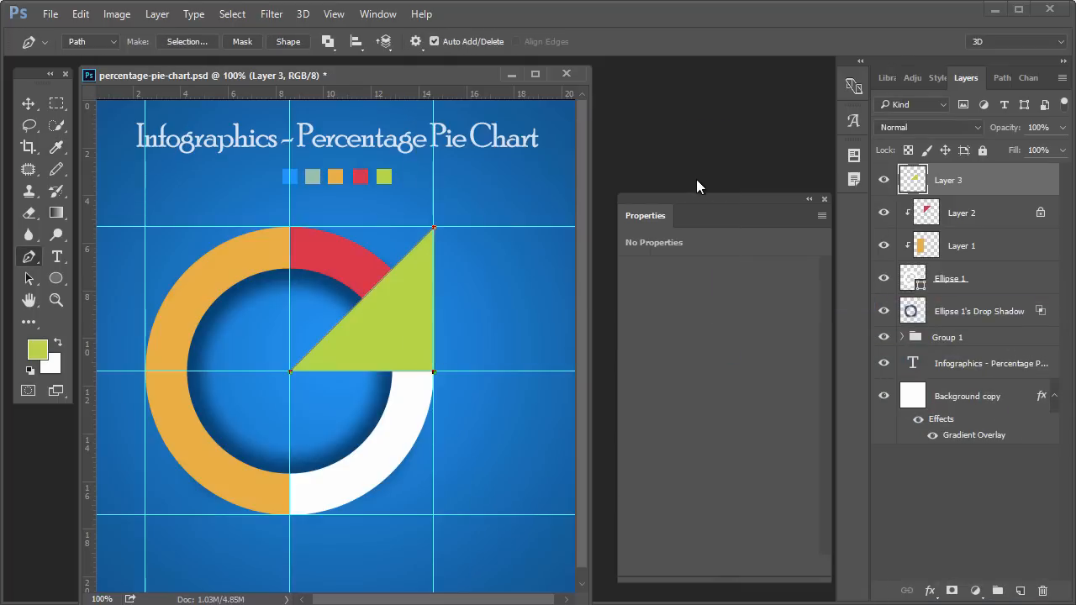
mouse_move(990, 87)
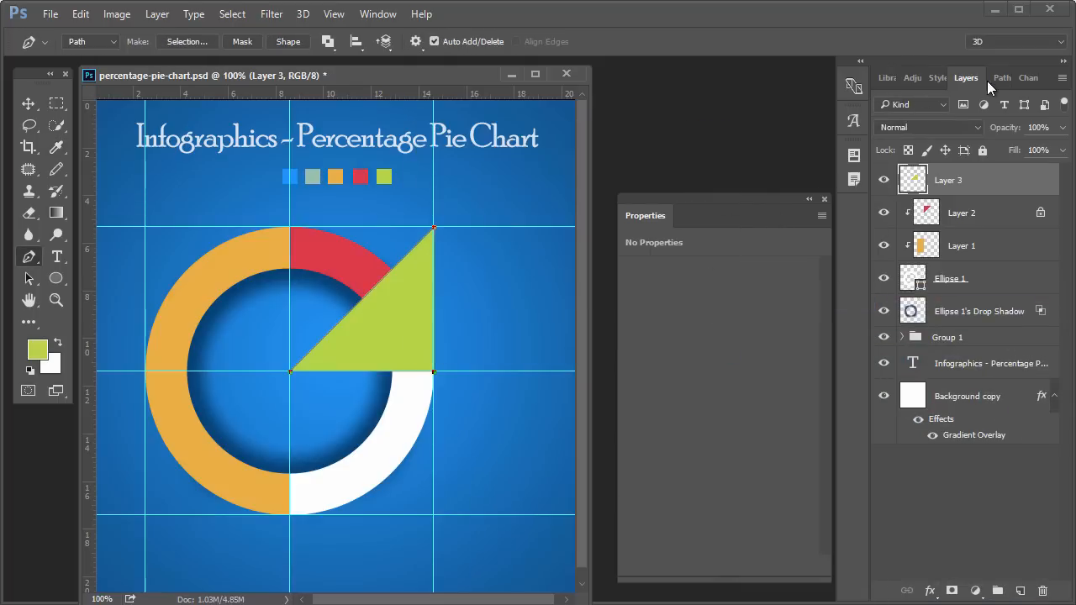
click(1002, 78)
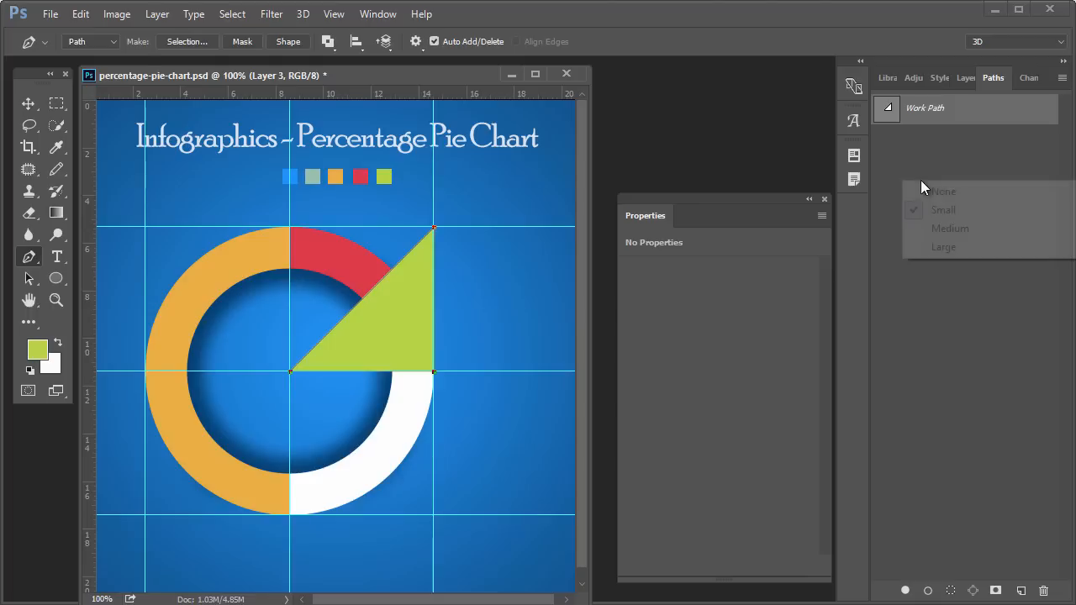
Deselect the work path to hide its outline and return to the Layers panel.
click(27, 103)
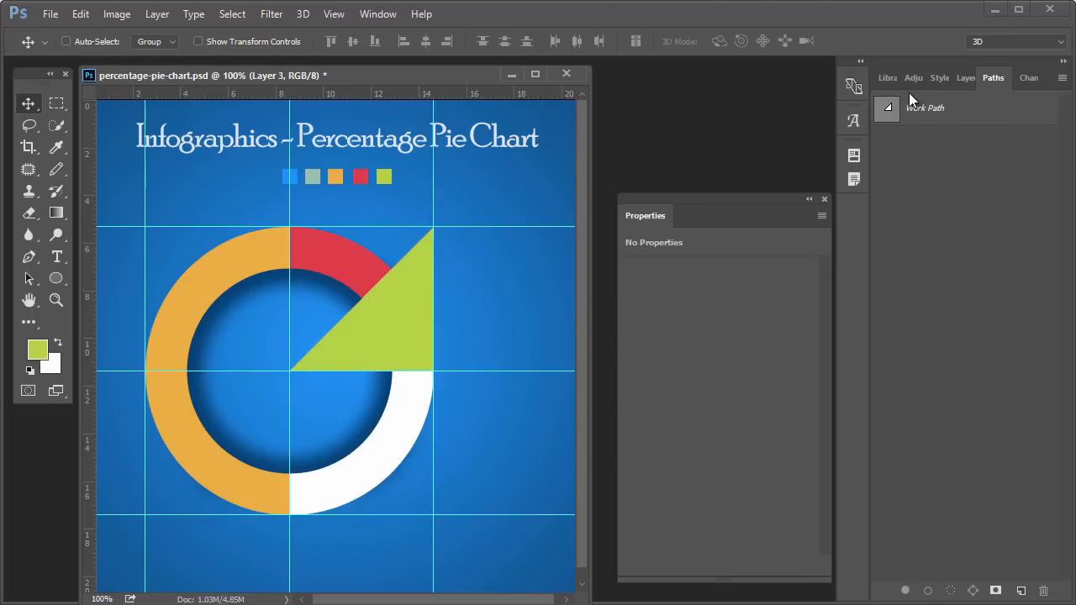
click(965, 78)
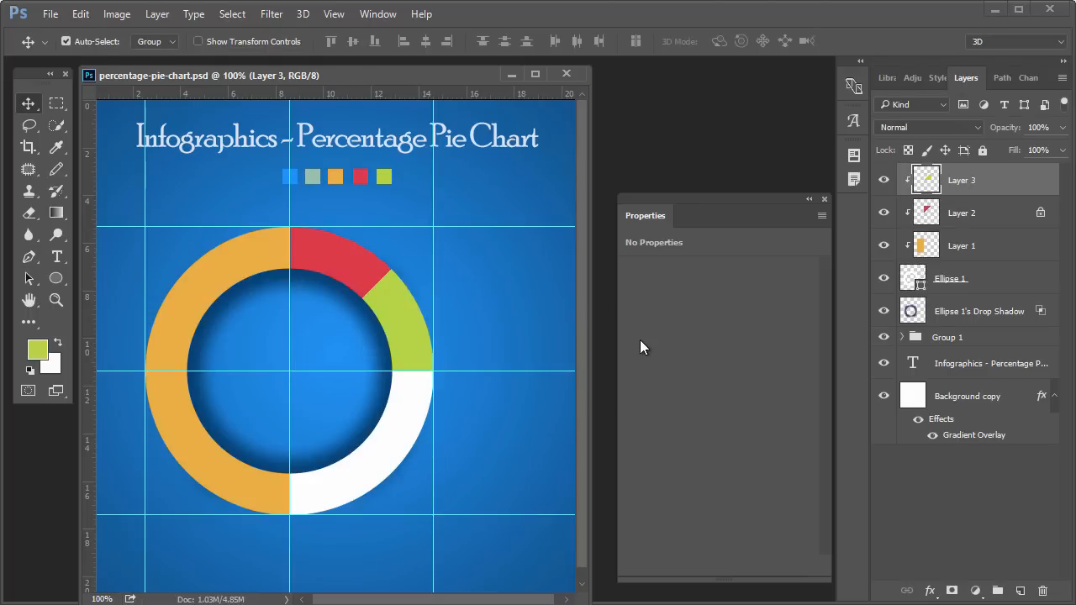
click(27, 279)
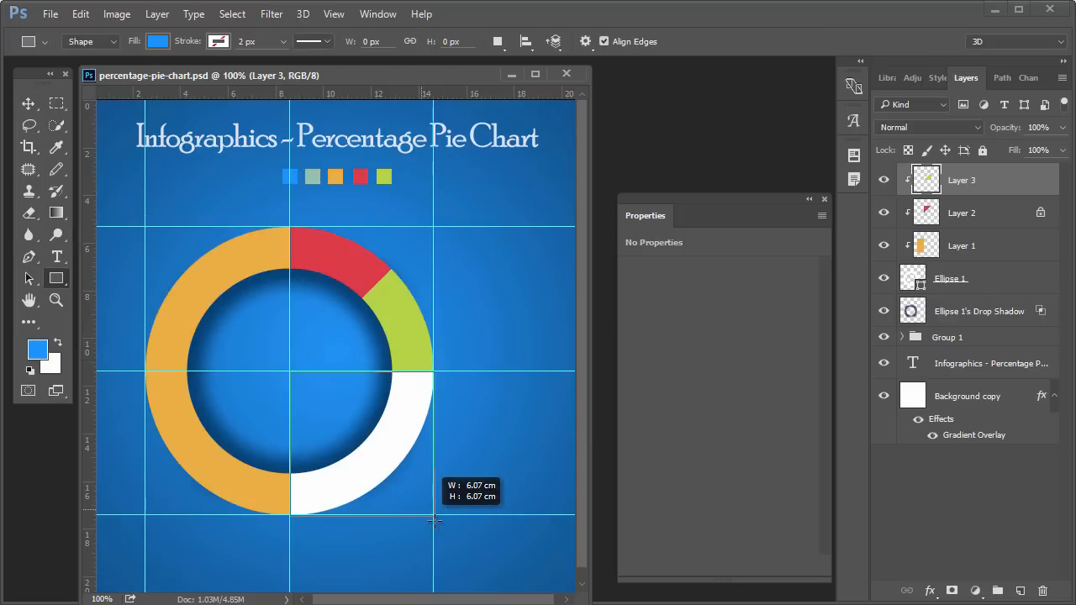
Draw a blue square over the ring's lower-right quarter and clip it to the Ellipse 1 ring layer.
drag(289, 374, 434, 518)
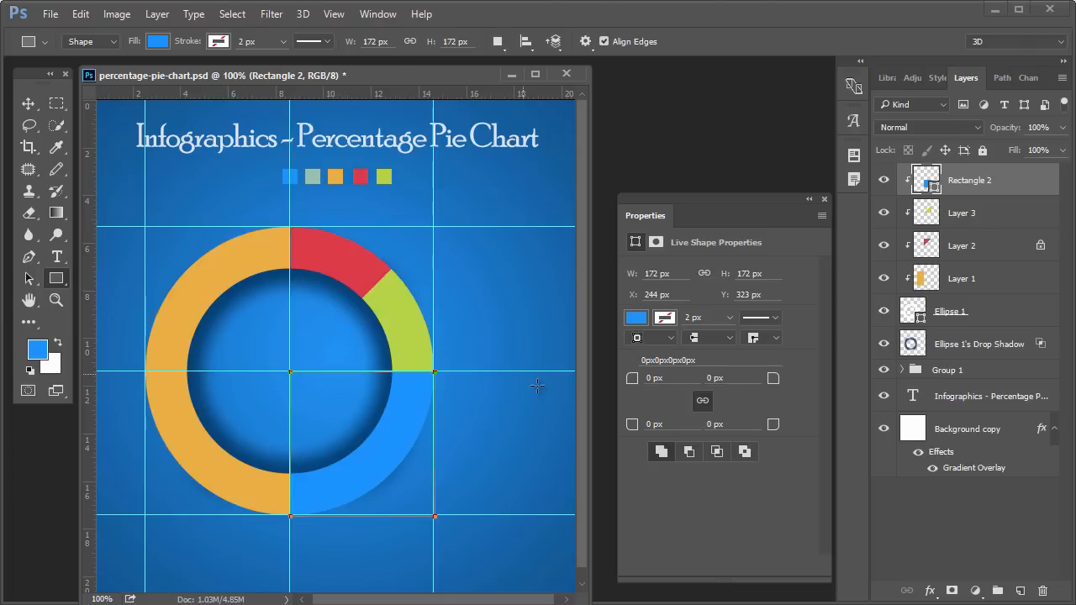
click(27, 102)
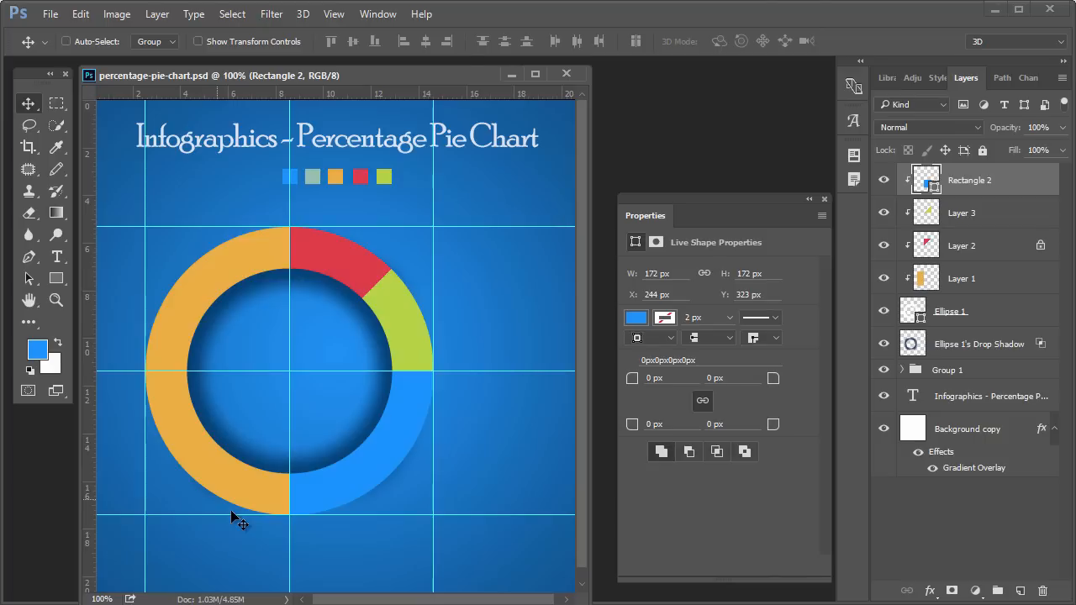
mouse_move(350, 414)
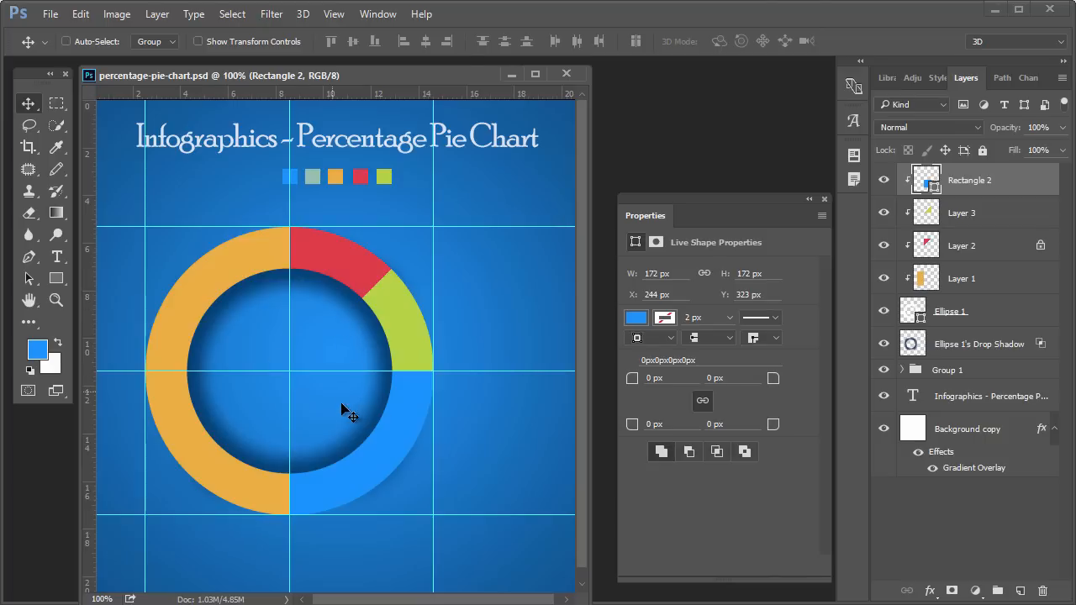
mouse_move(312, 414)
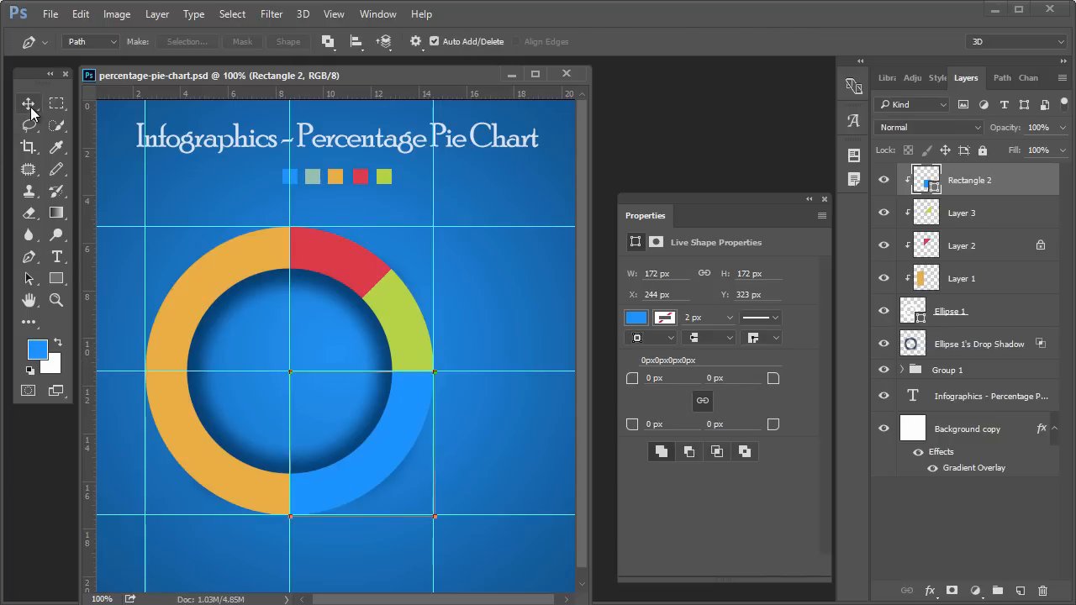
click(27, 103)
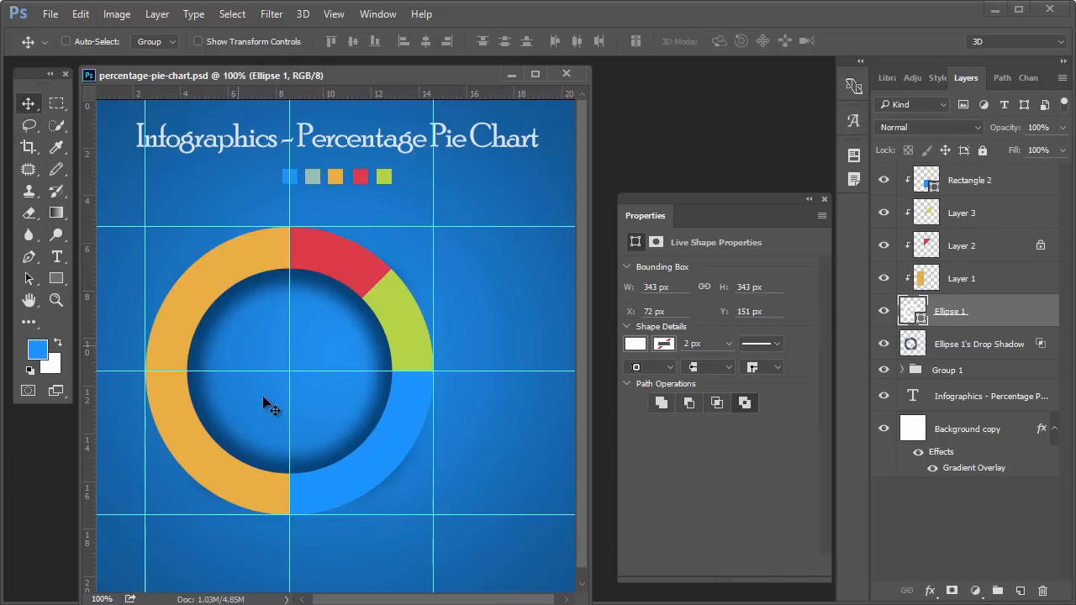
click(29, 255)
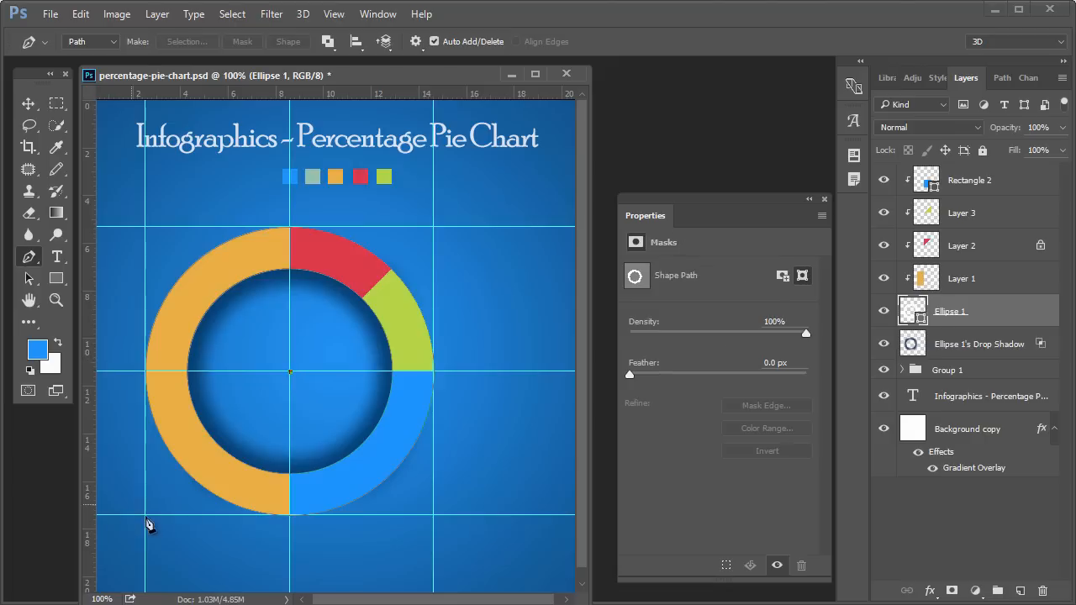
mouse_move(188, 523)
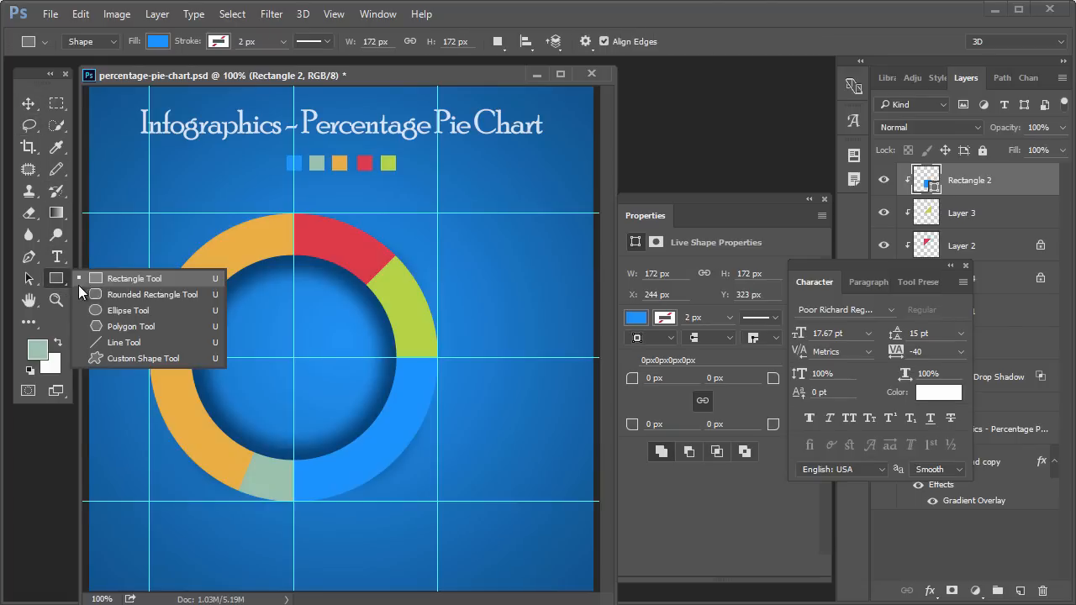
Toggle the grid display and locate the ring's centre for the divider lines.
click(333, 14)
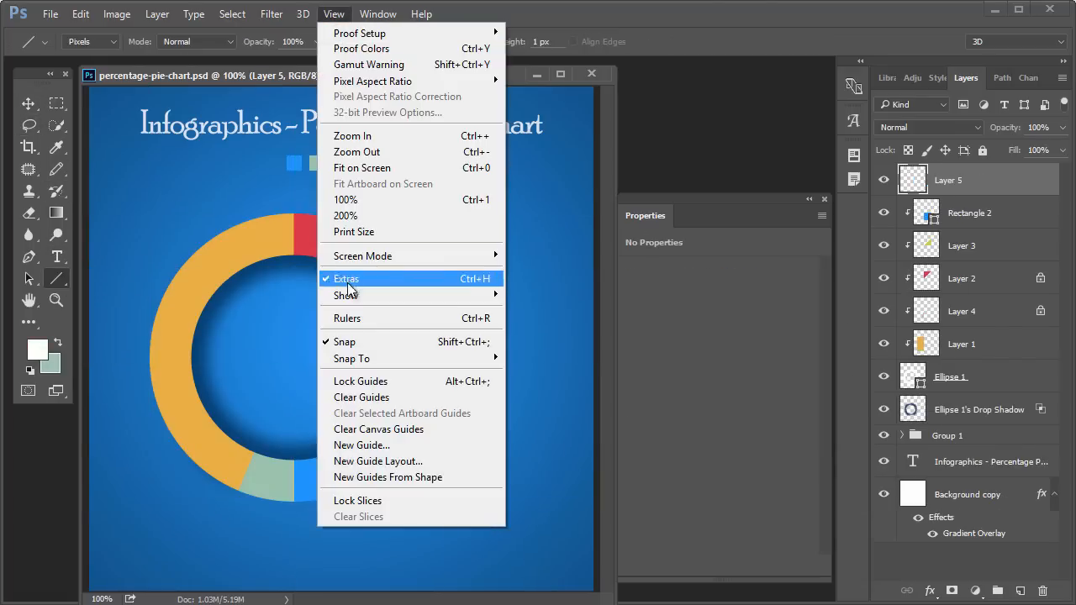
click(347, 296)
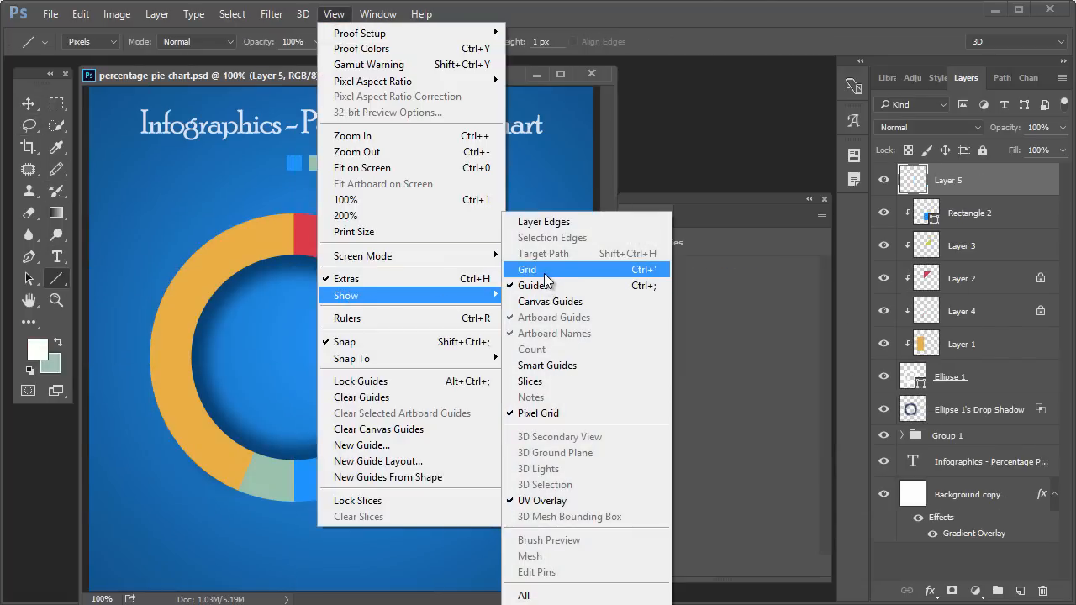
click(528, 269)
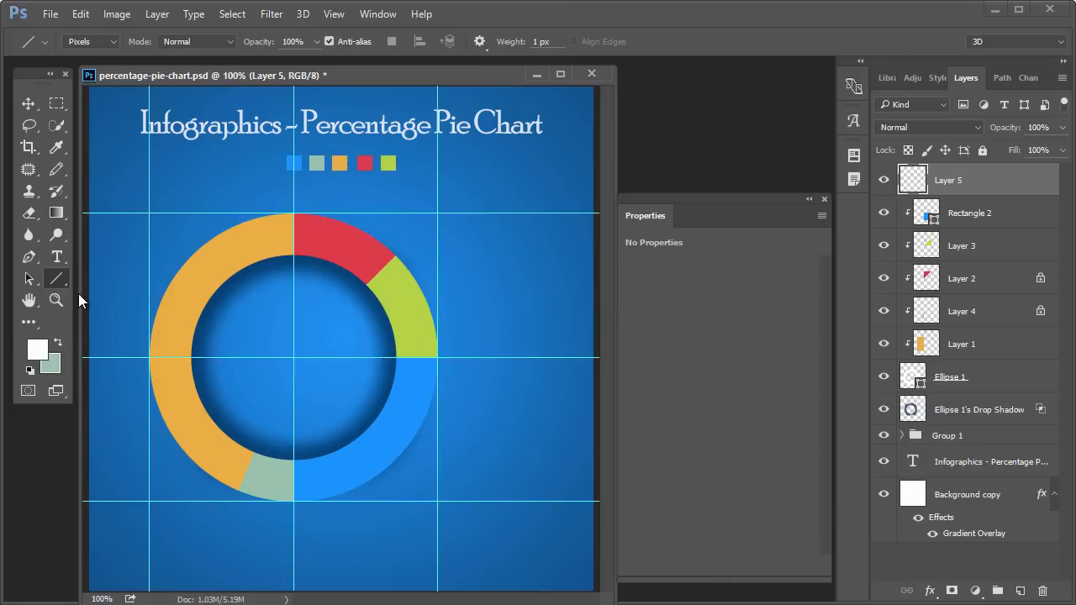
click(57, 257)
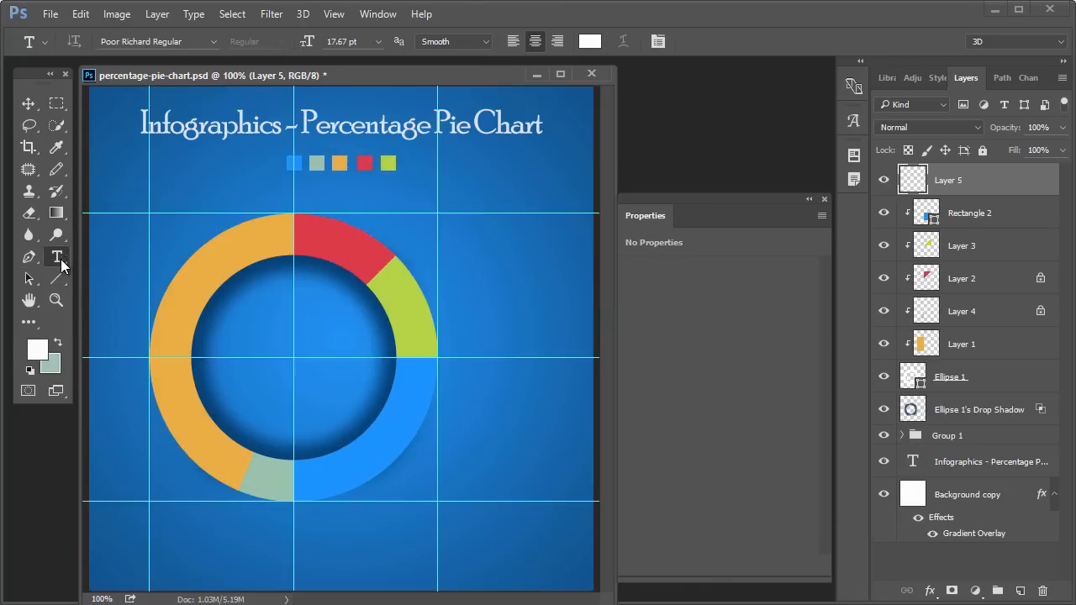
click(57, 279)
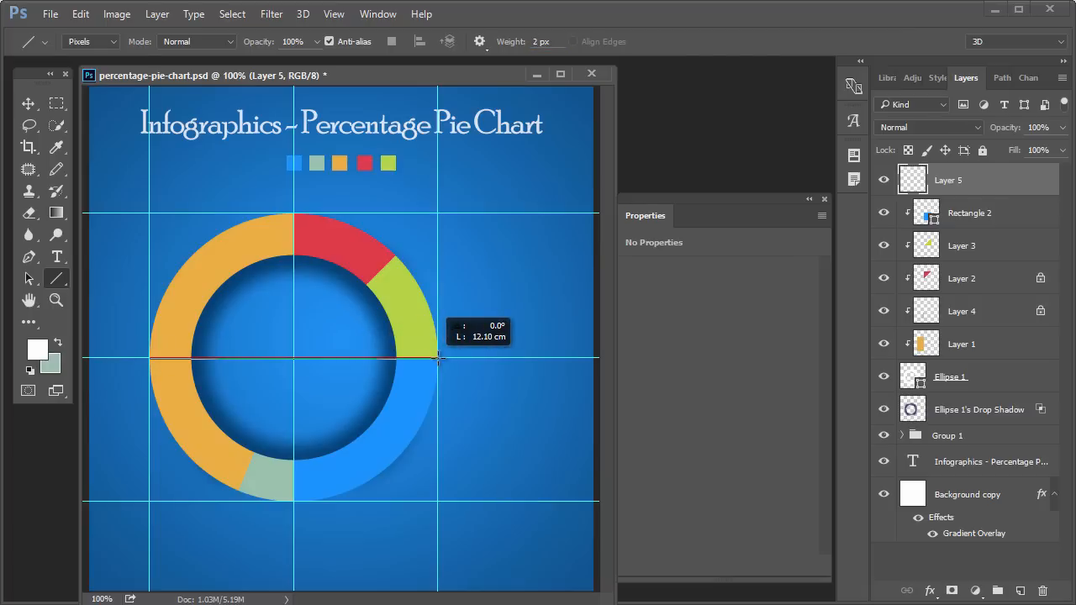
drag(437, 362, 311, 446)
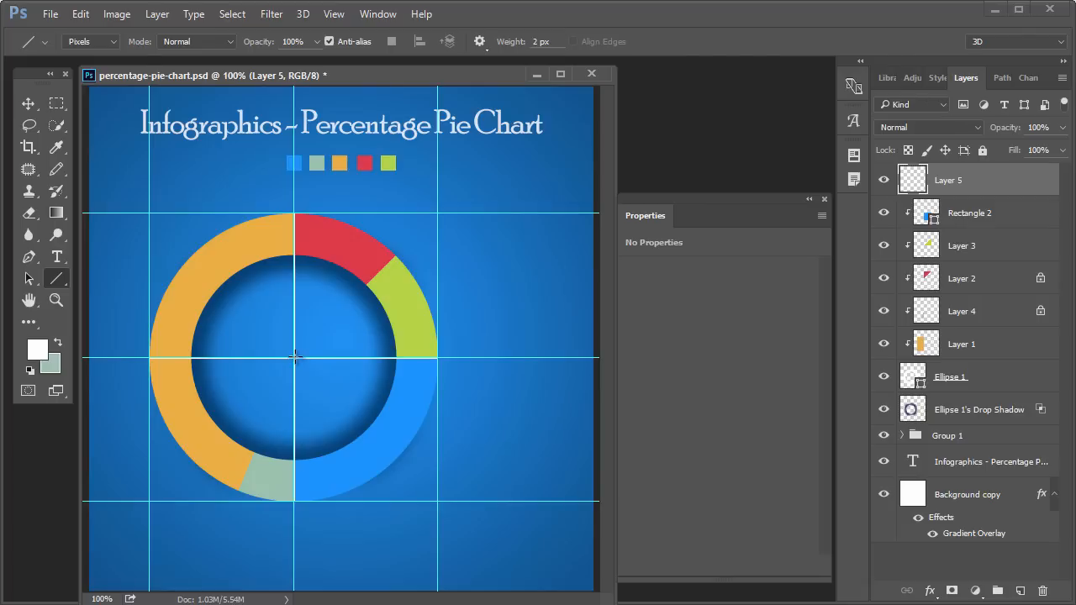
drag(295, 355, 400, 253)
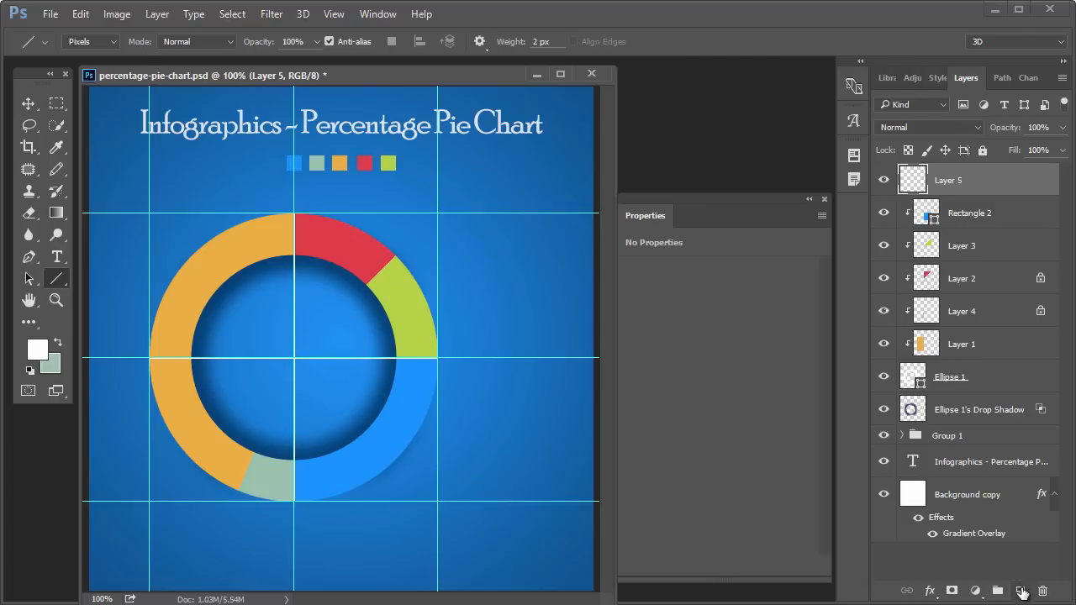
On a new layer, draw thin white dividers from the centre between the red/green and yellow/pale green segments.
click(1022, 592)
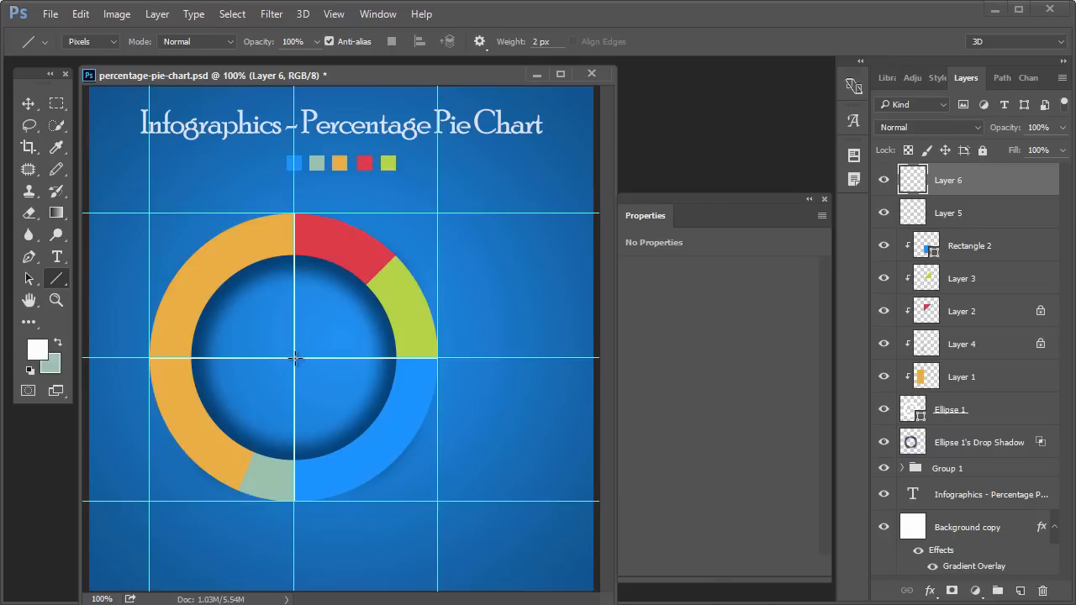
drag(296, 358, 395, 256)
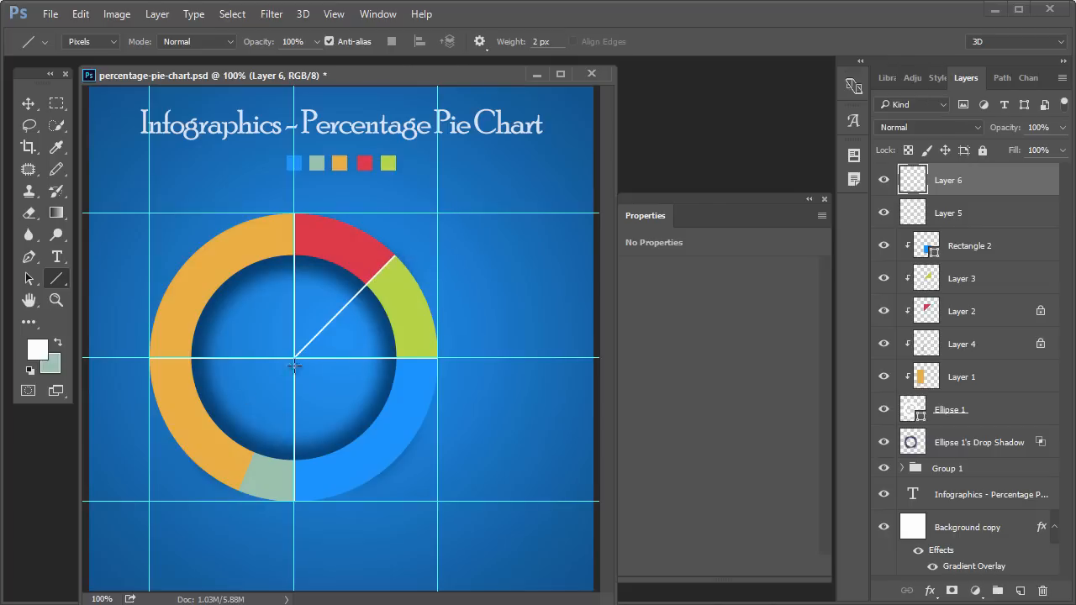
drag(294, 366, 239, 491)
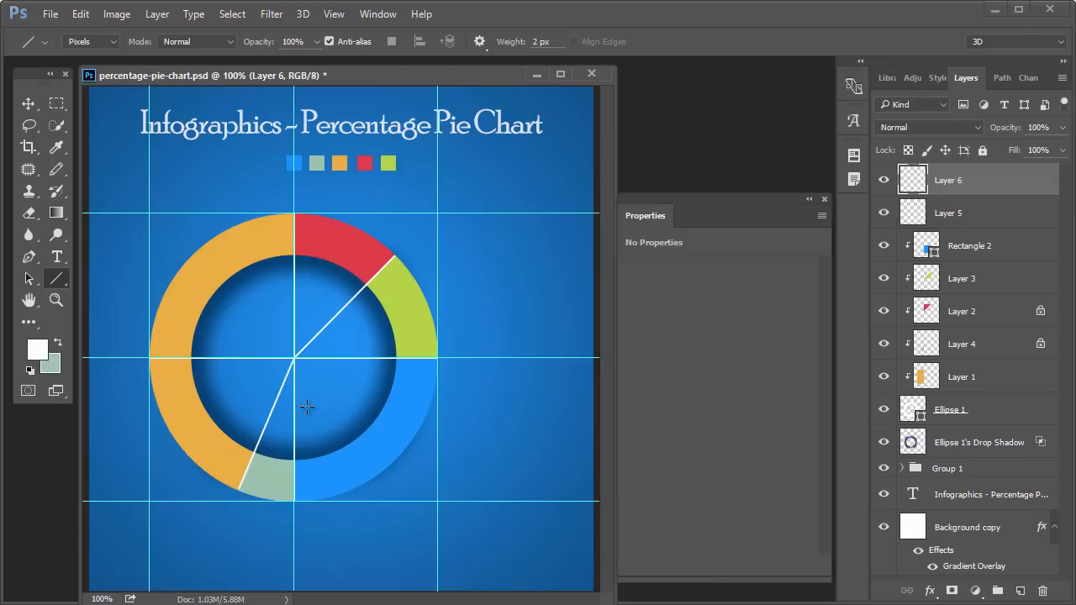
drag(294, 370, 246, 484)
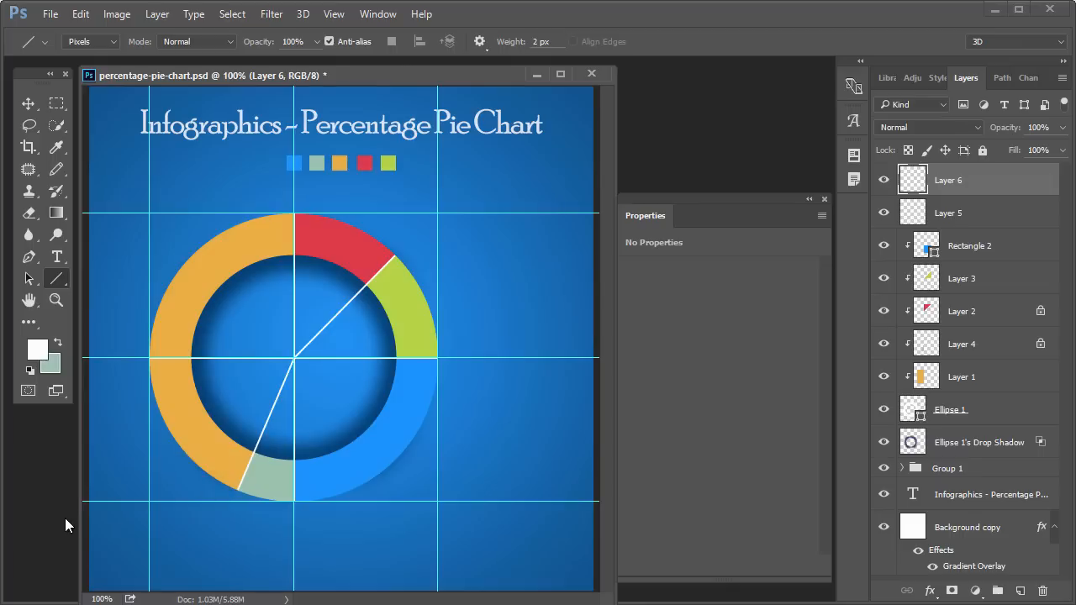
mouse_move(377, 187)
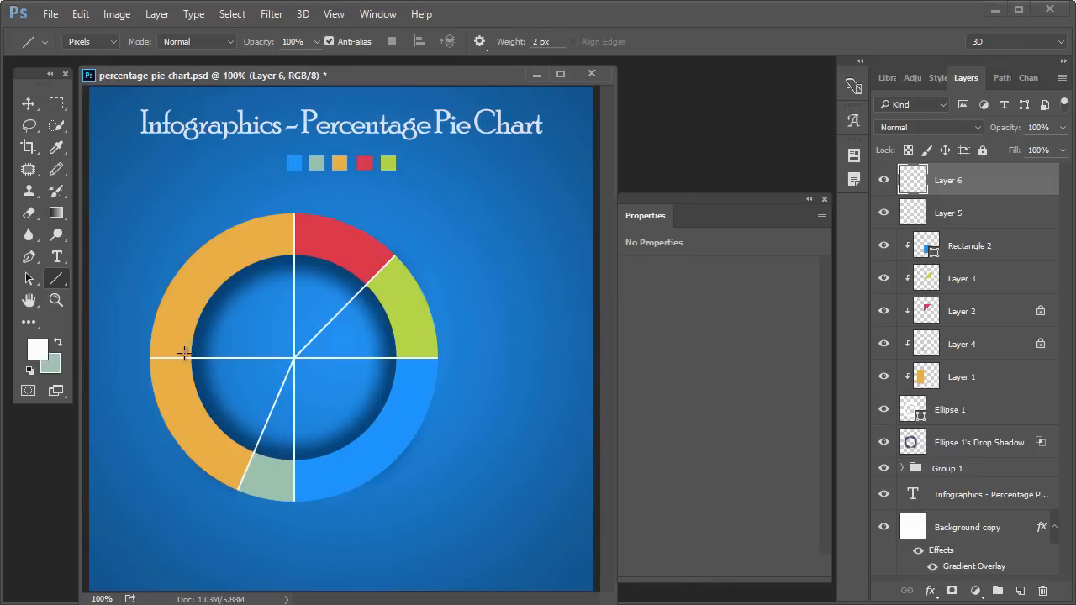
Delete the stray left part of the horizontal divider crossing the yellow segment, then deselect.
drag(148, 360, 300, 360)
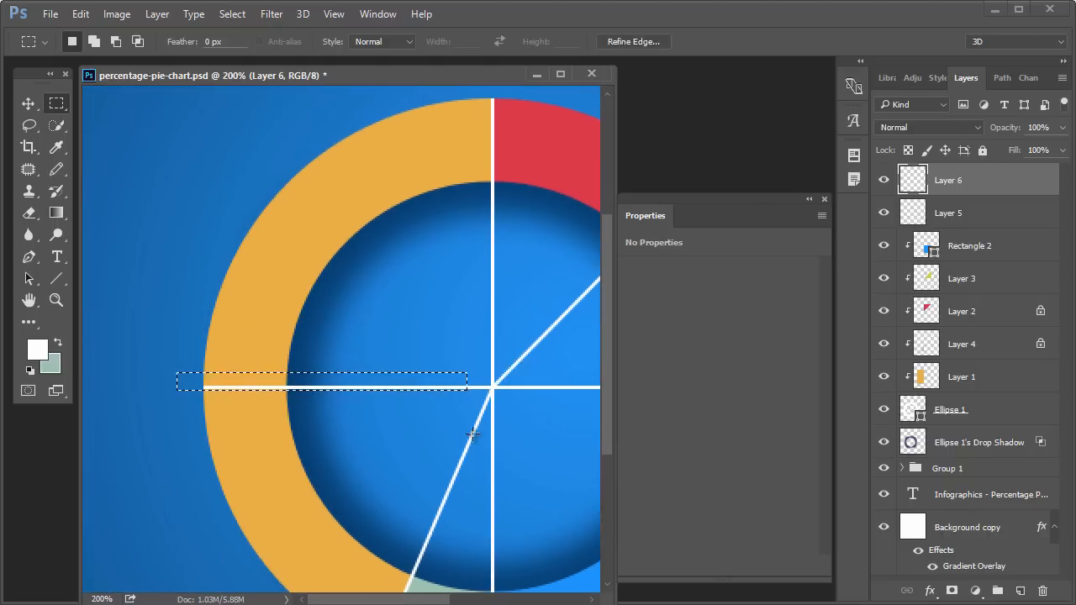
click(949, 212)
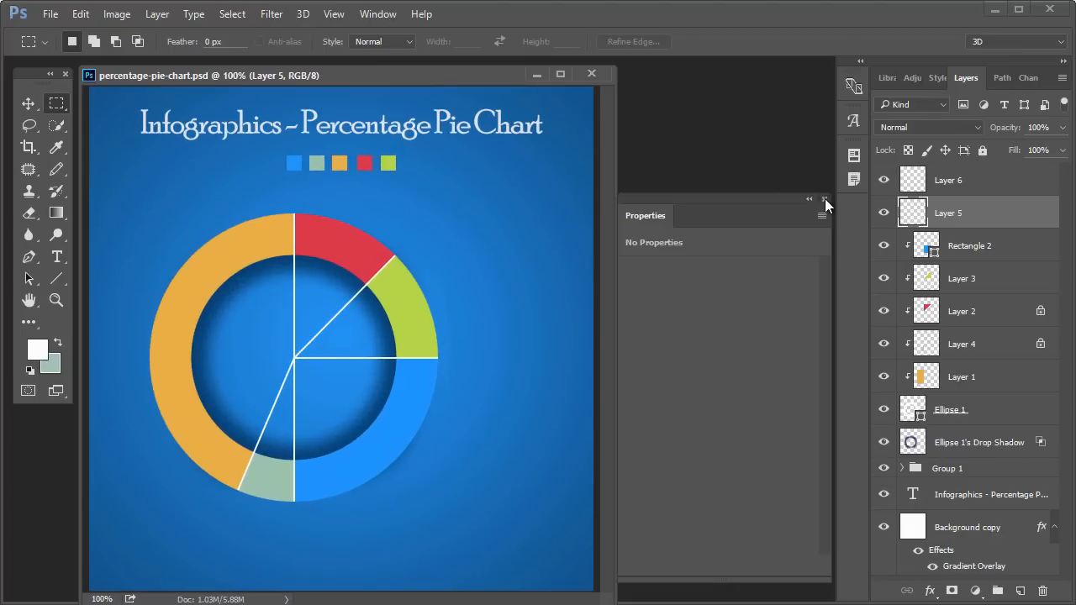
click(824, 200)
text(25)
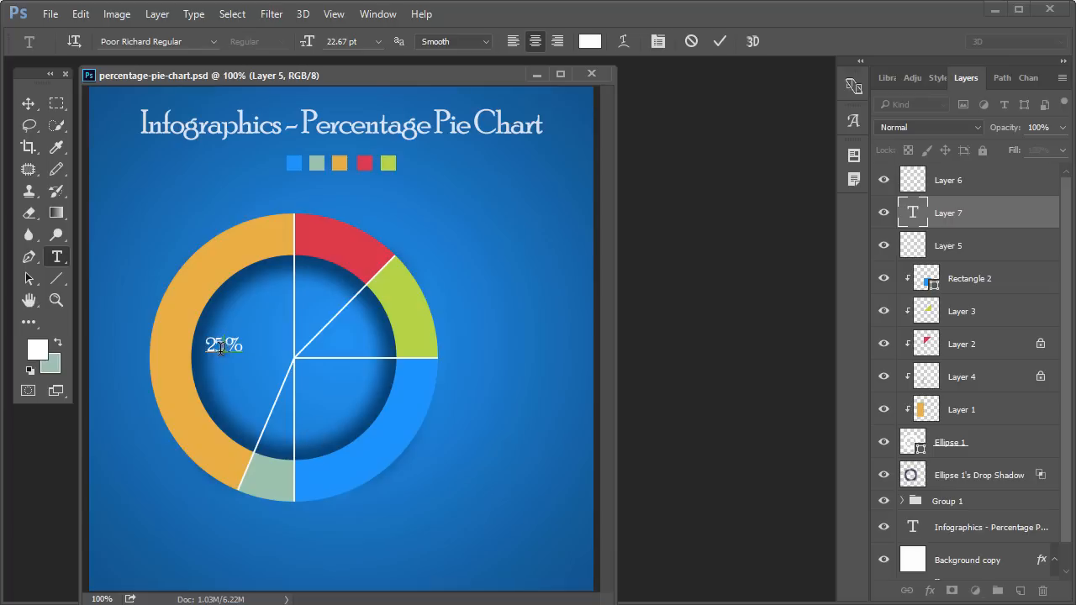
Create the 45% and 5% labels and place them in the yellow and small segments.
text(4)
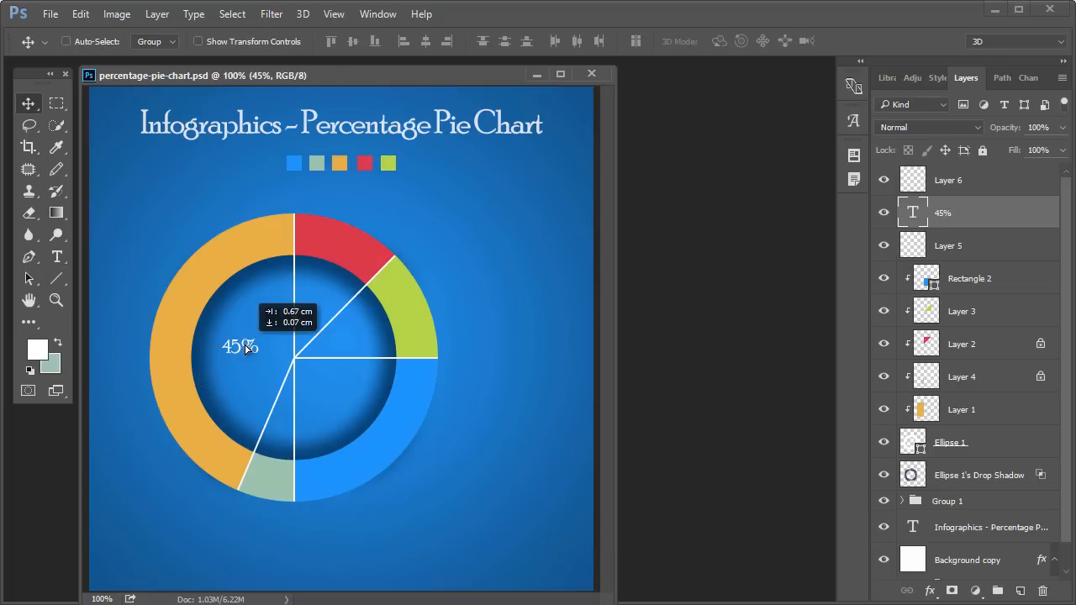
drag(244, 346, 283, 437)
text(5)
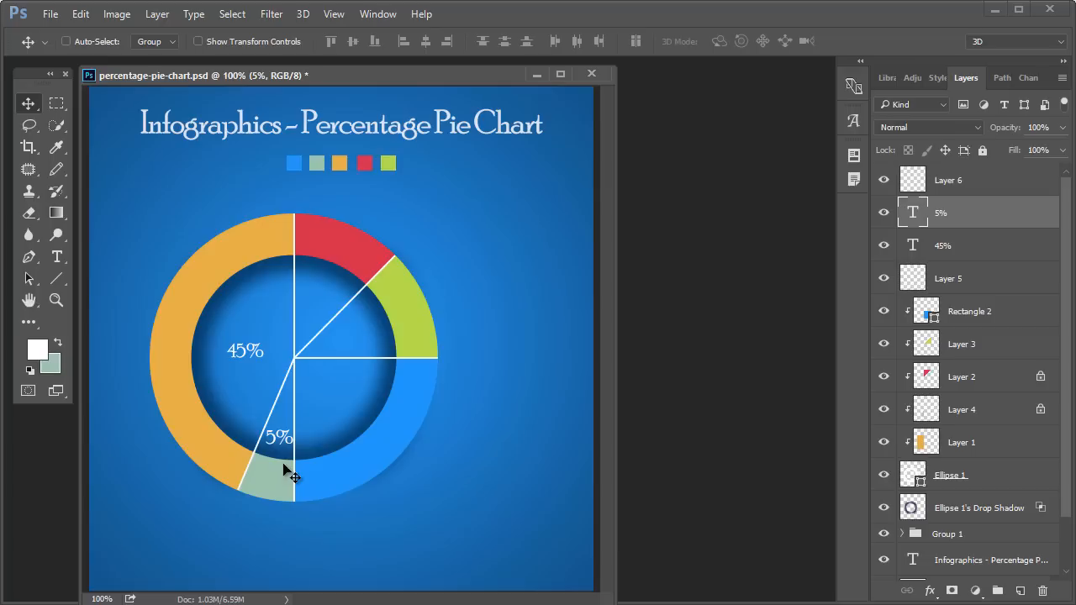
double_click(245, 352)
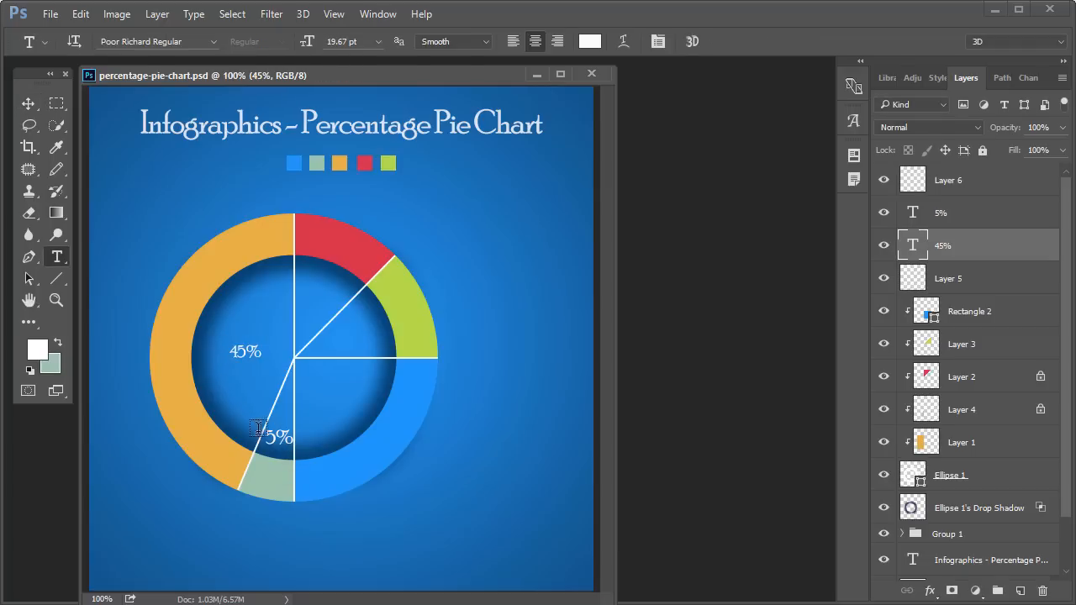
double_click(279, 437)
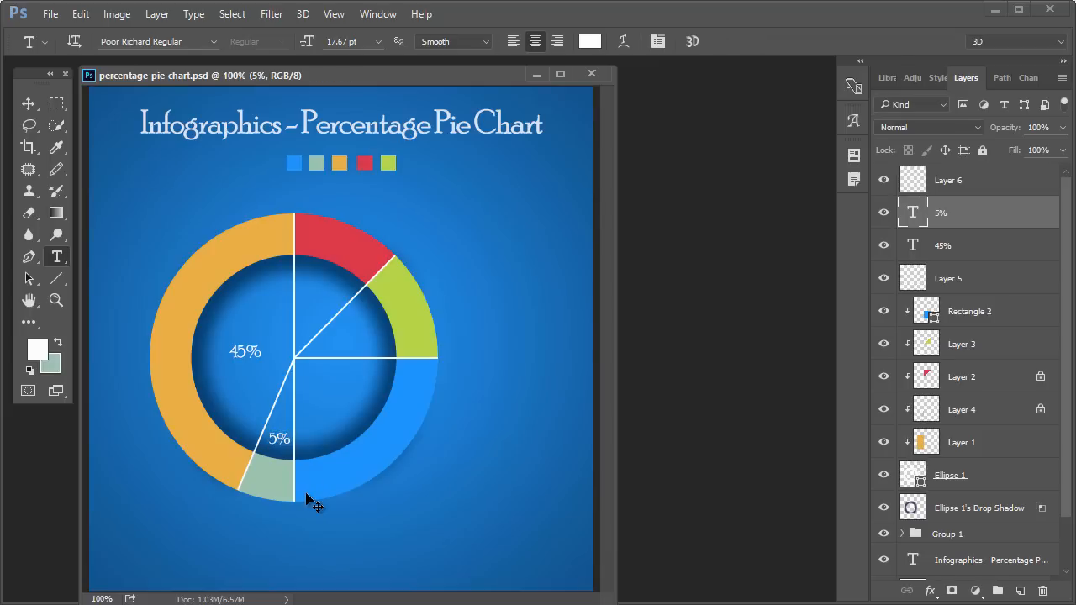
Add the 25% labels in the red and green segments and the 50% label in the blue segment.
click(27, 102)
text(25)
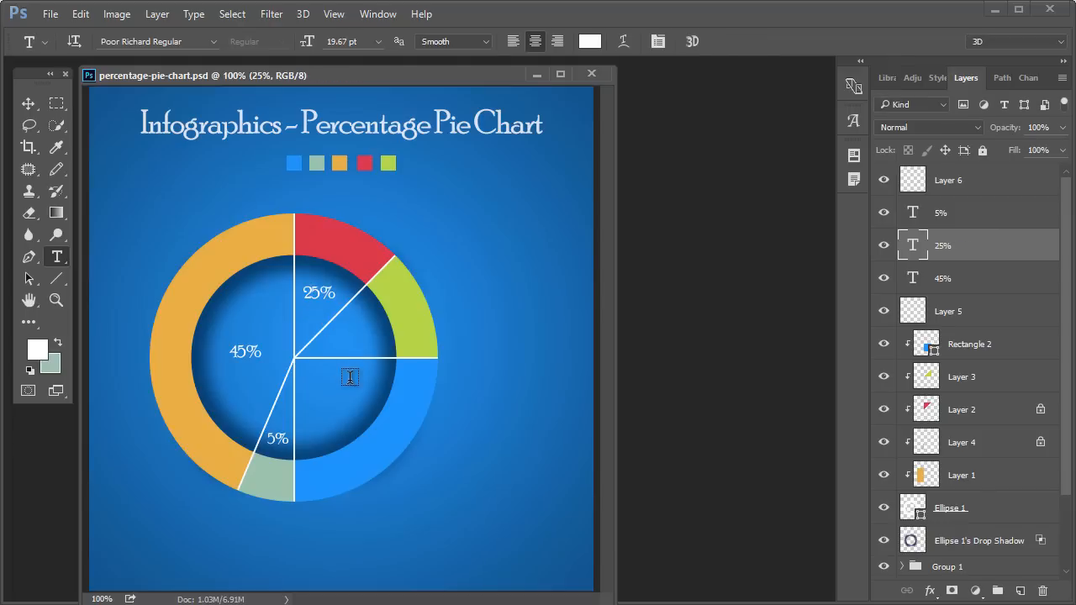
drag(350, 377, 364, 343)
text(50)
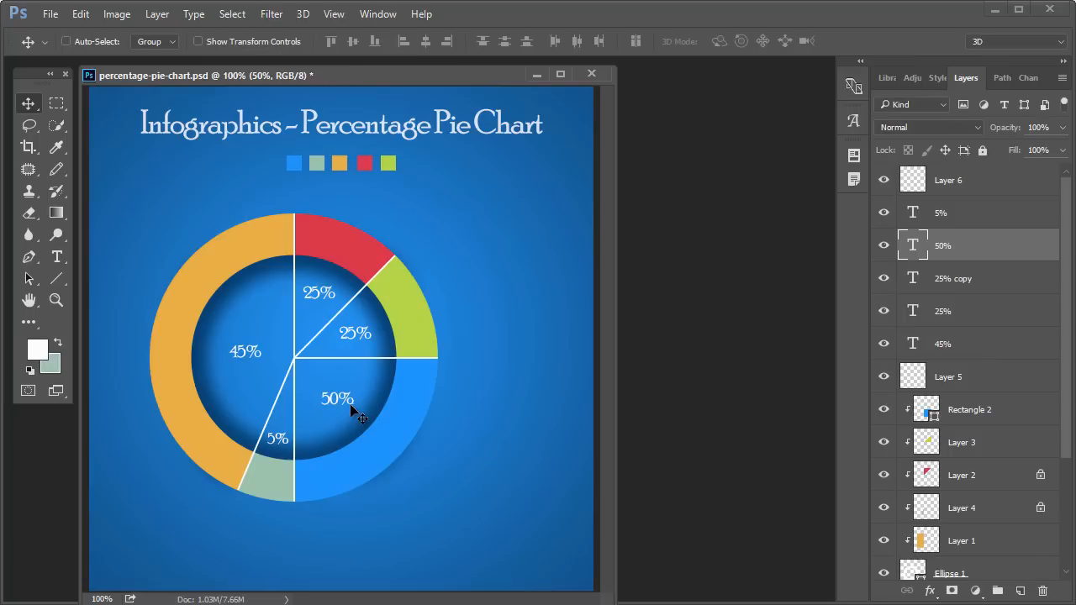
drag(424, 269, 559, 318)
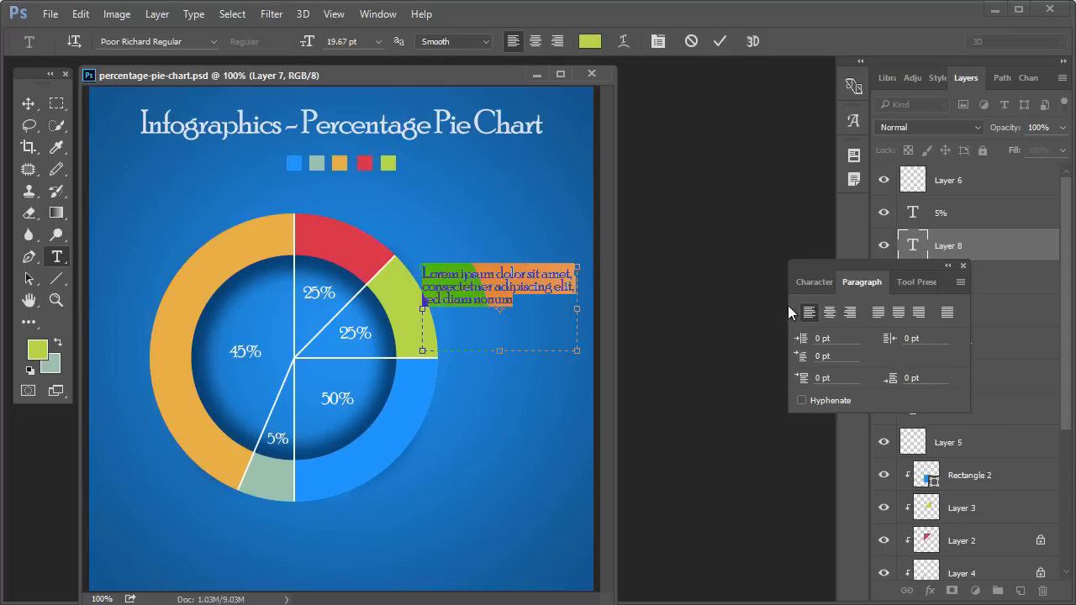
Left-align the Lorem Ipsum legend paragraph in the Paragraph panel.
click(814, 282)
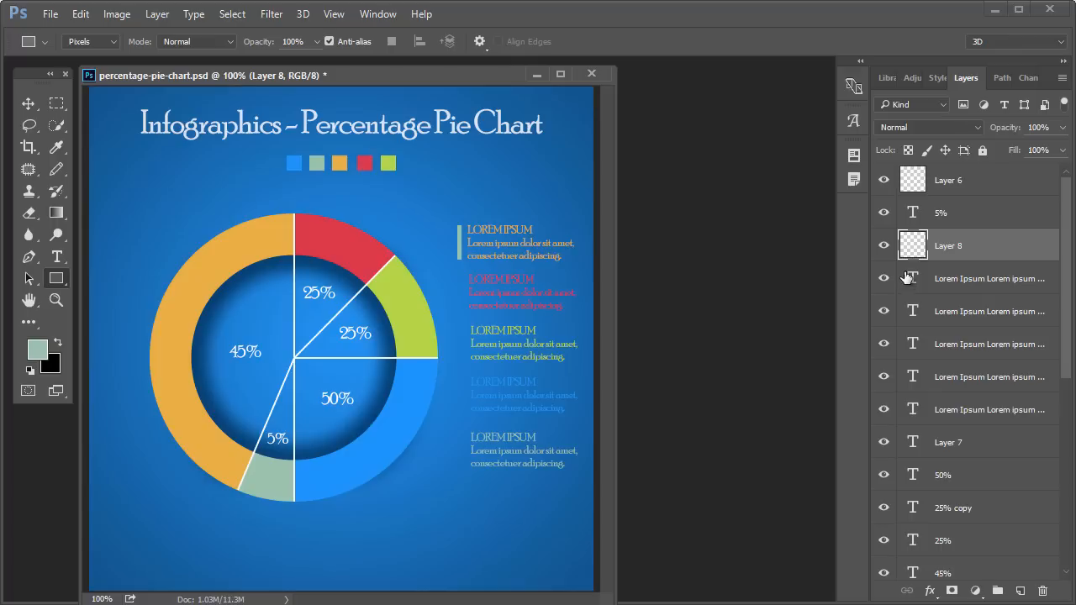
mouse_move(37, 352)
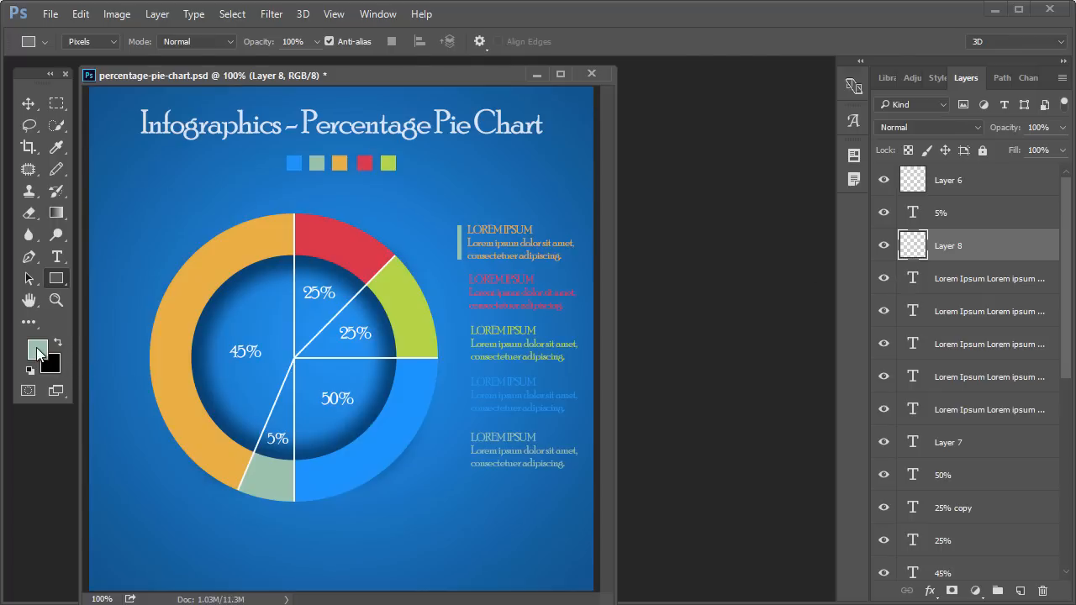
Pick a segment colour as foreground for the legend bars and select the chart group.
click(40, 348)
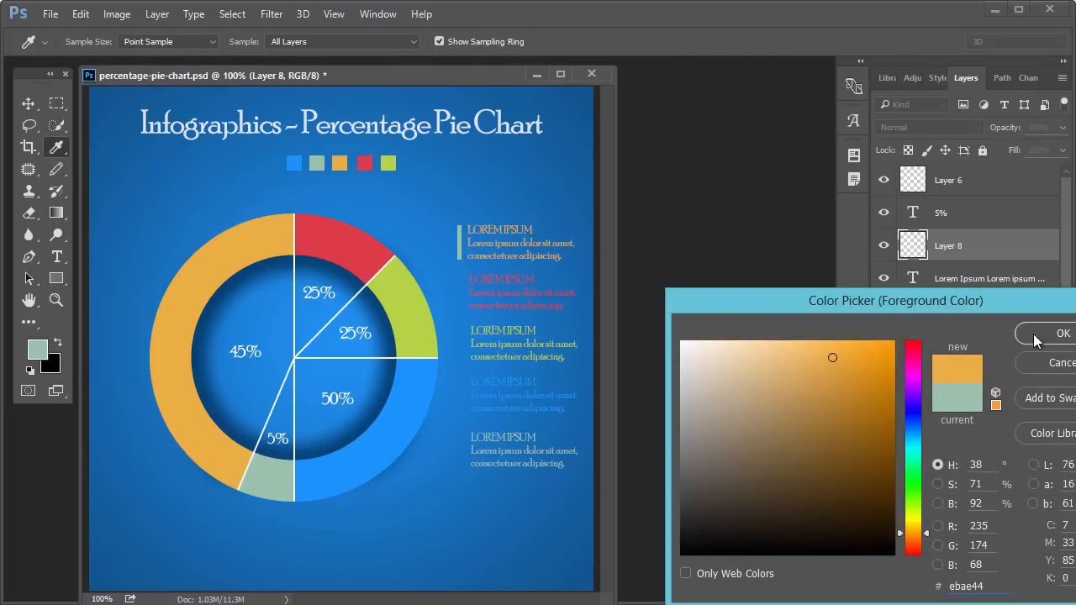
click(1063, 333)
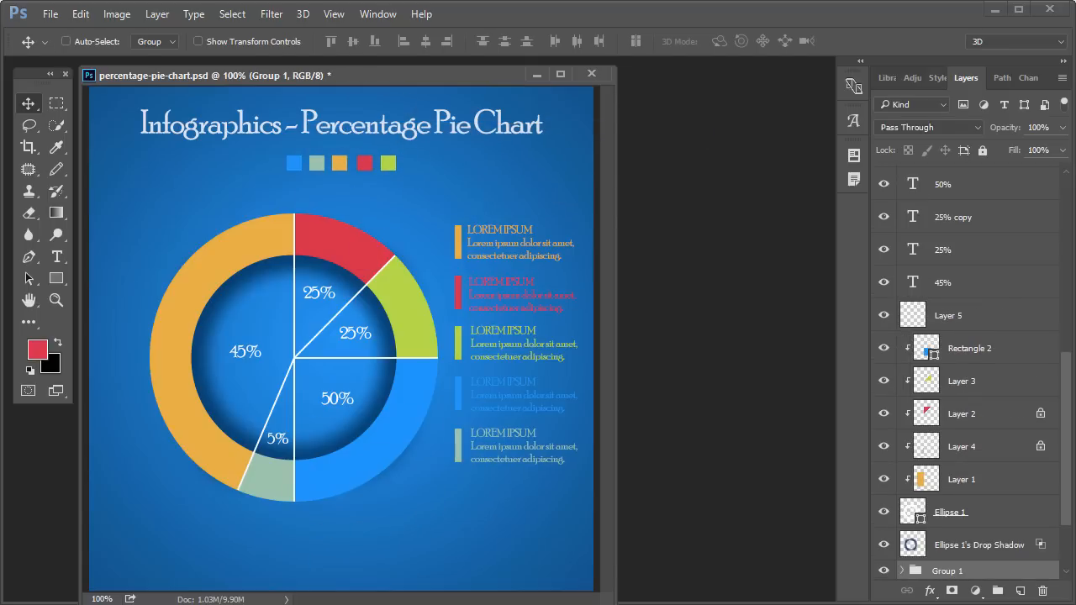
click(57, 256)
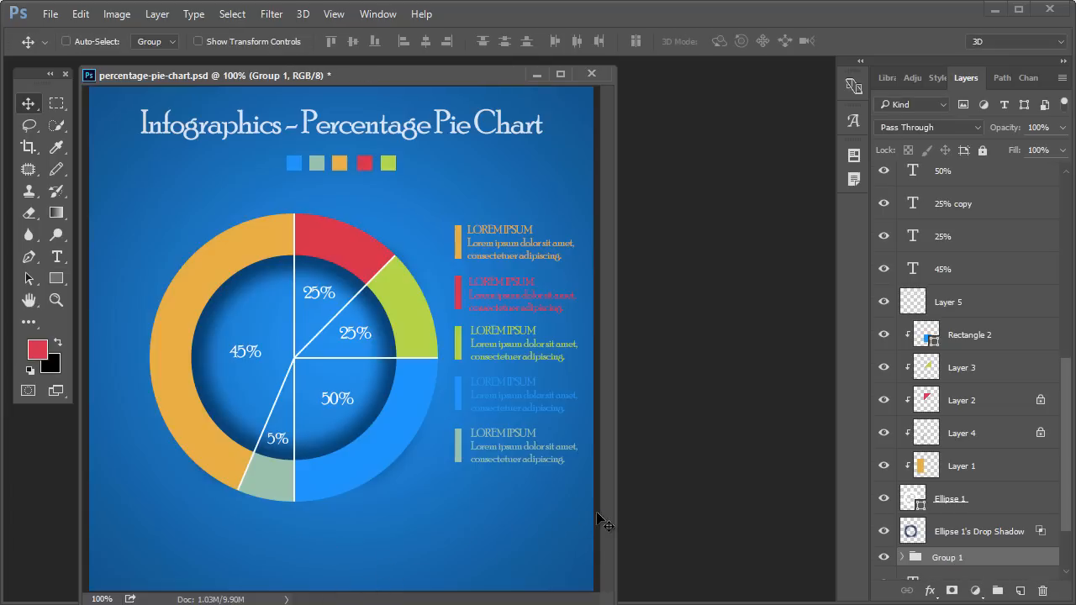
mouse_move(407, 96)
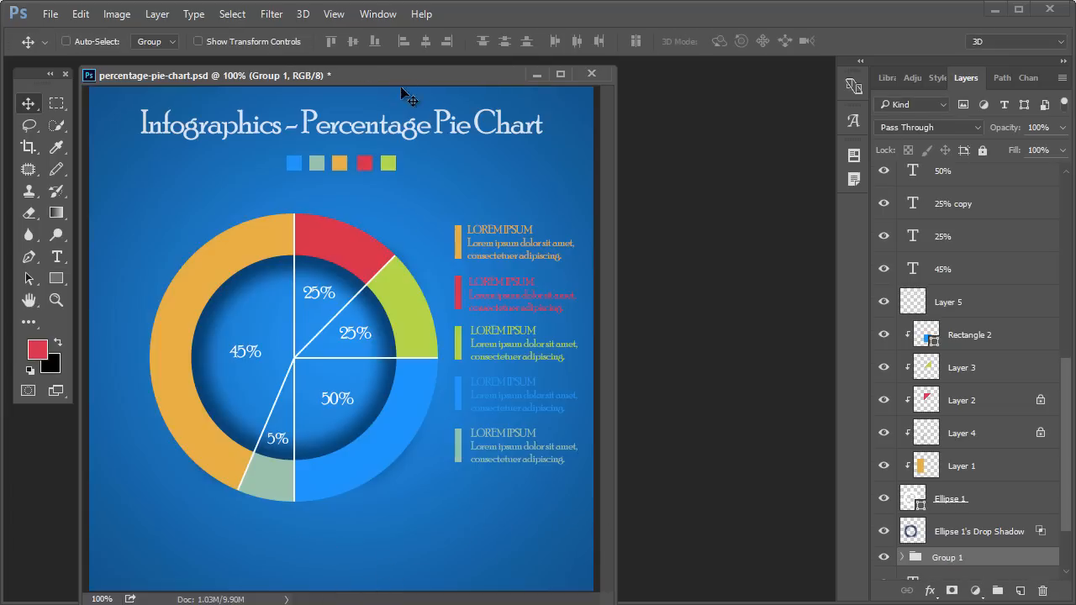